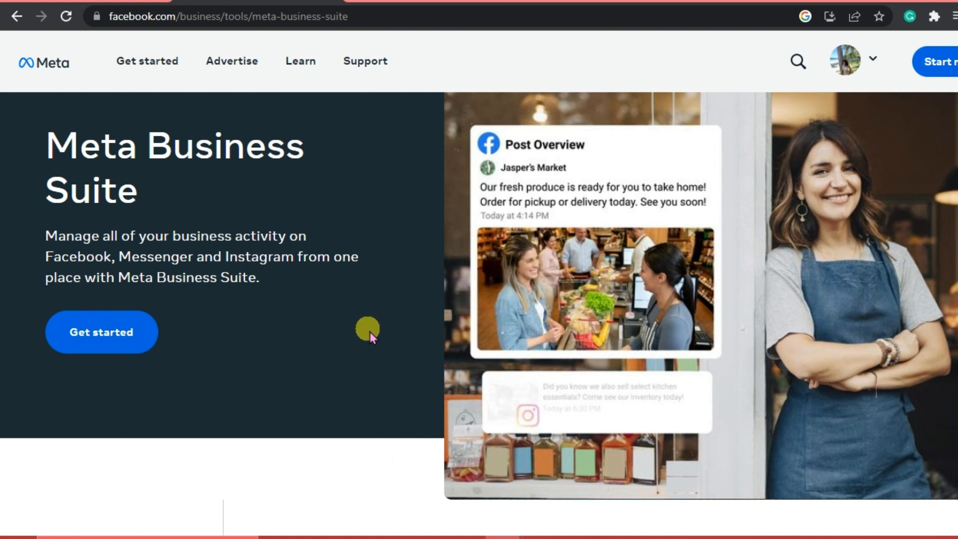
pyautogui.moveTo(392, 359)
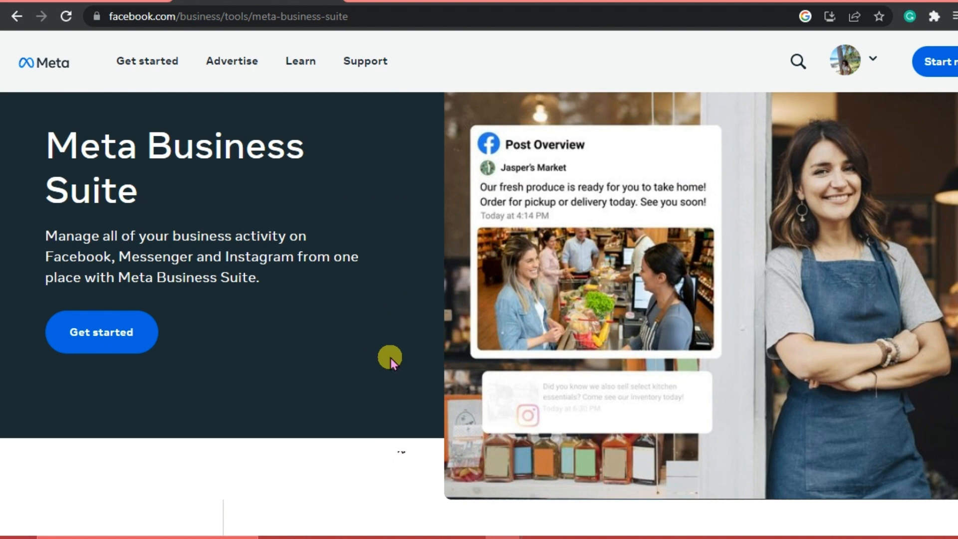
# Step: Start a new Facebook page and enter the page name 'Sample Page'
pyautogui.scroll(-3)
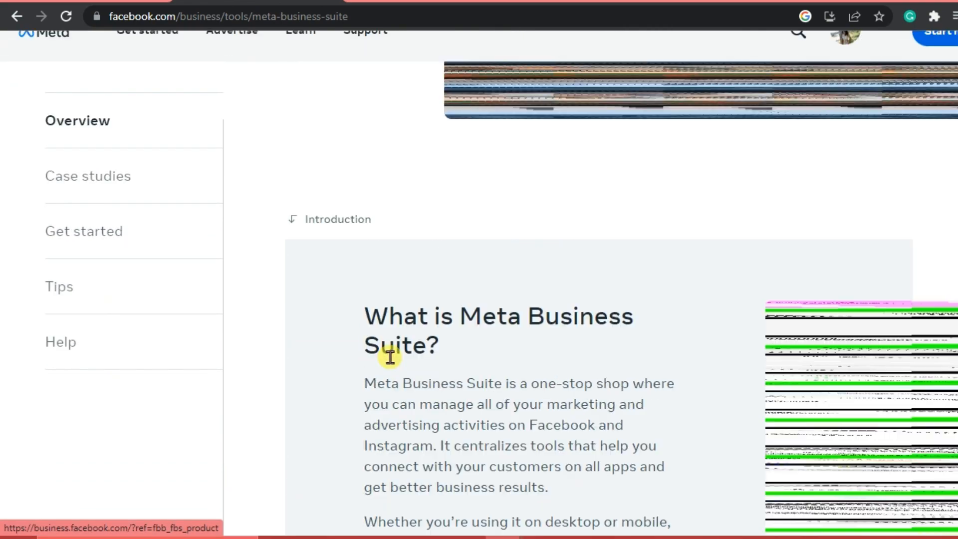
pyautogui.scroll(3)
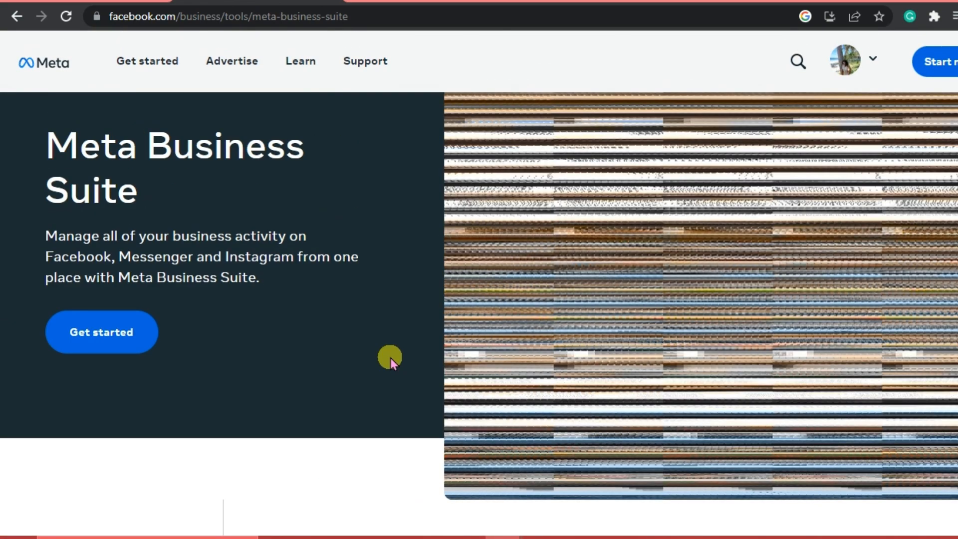
pyautogui.moveTo(556, 151)
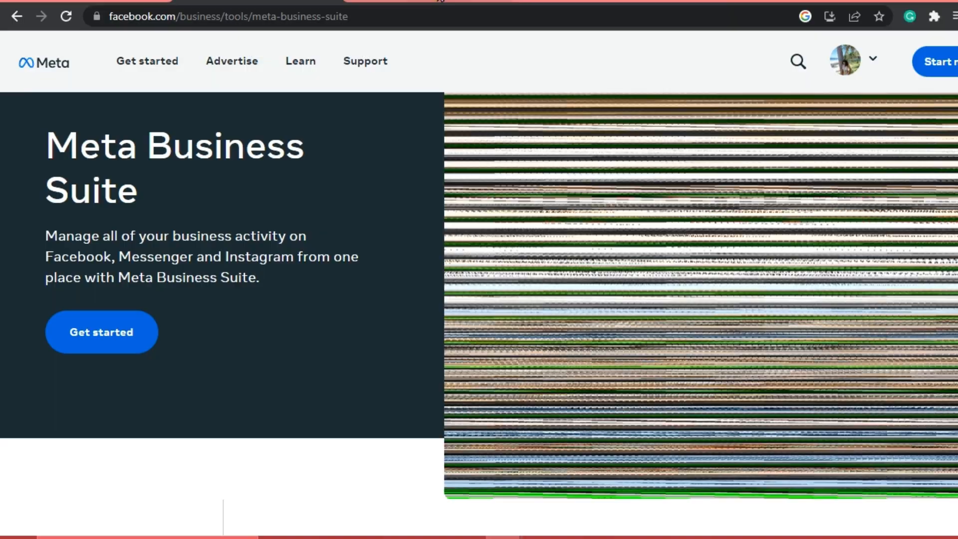
pyautogui.click(101, 332)
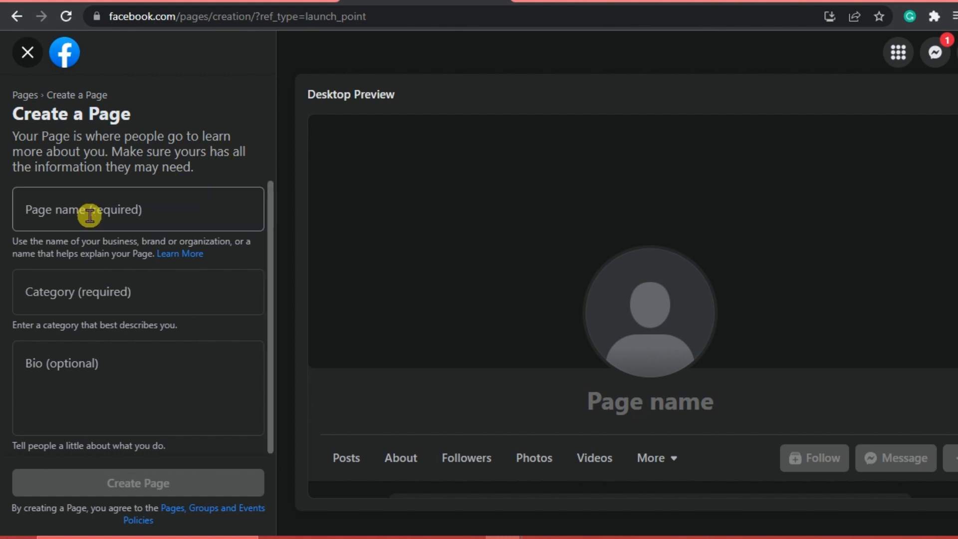
pyautogui.click(89, 215)
pyautogui.write('Sample Page')
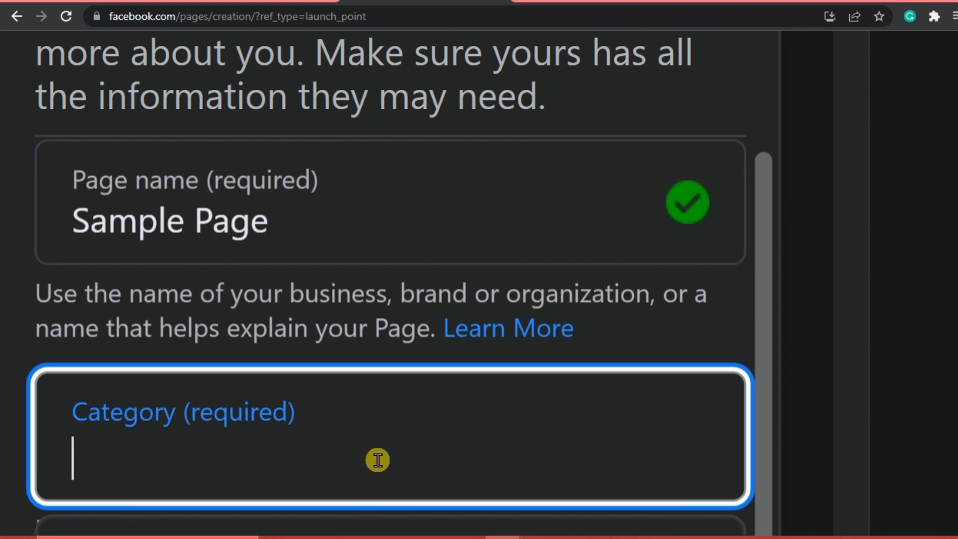
# Step: Set the category to Apparel & clothing and the bio to 'This is a sample page'
pyautogui.write('clo')
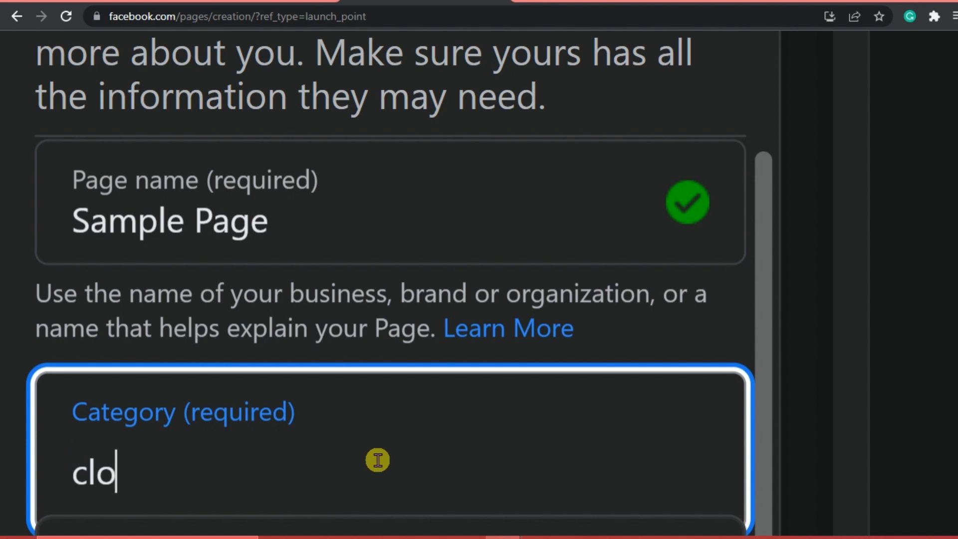
pyautogui.write('the')
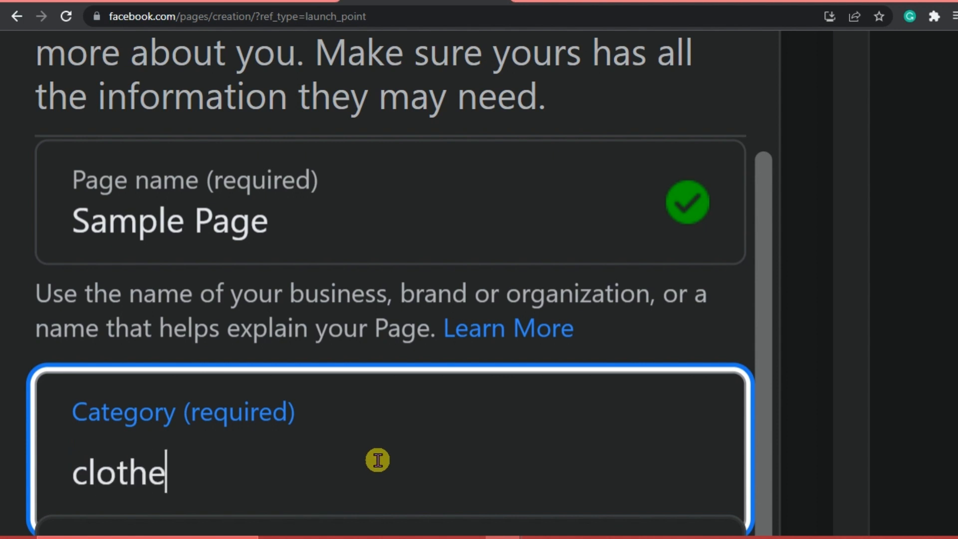
pyautogui.write('s')
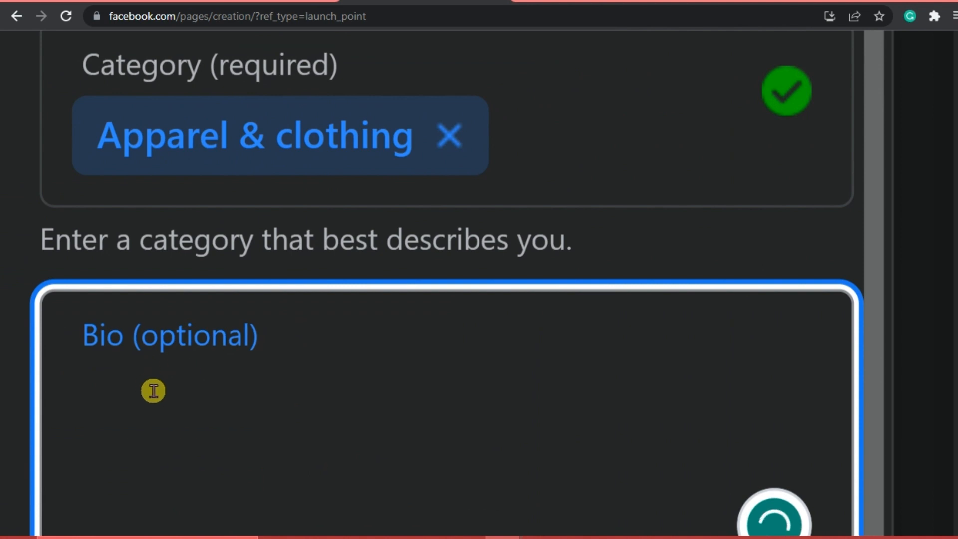
pyautogui.write('This is a')
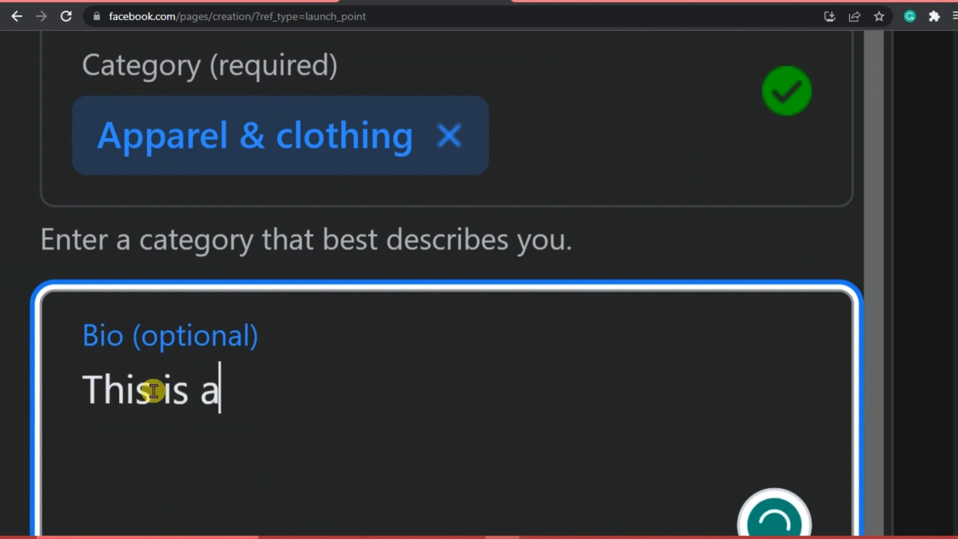
pyautogui.write('sampl')
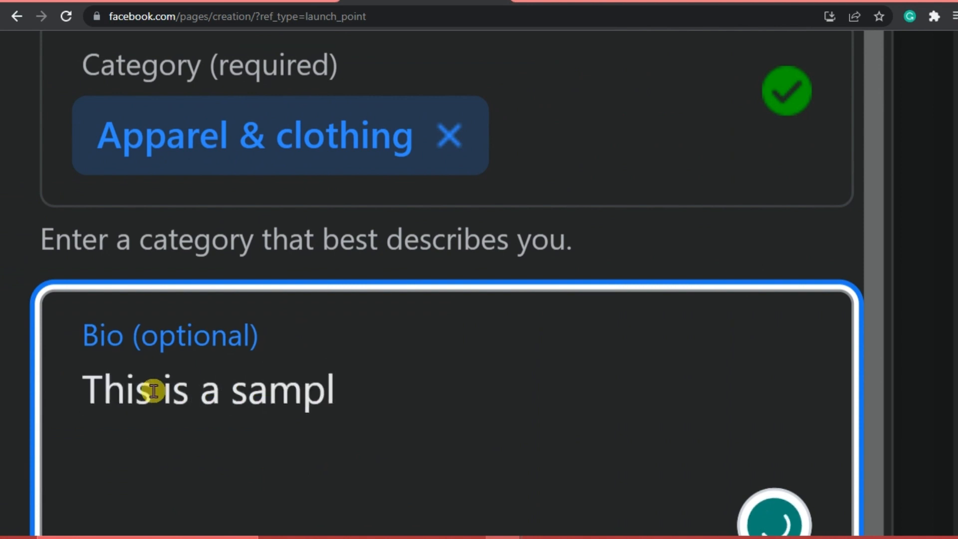
pyautogui.write('e page.')
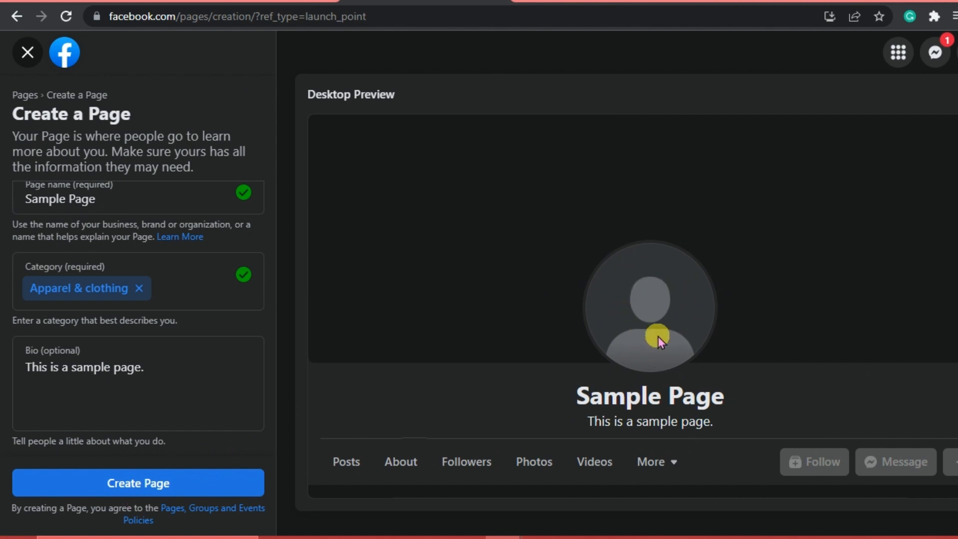
pyautogui.moveTo(864, 92)
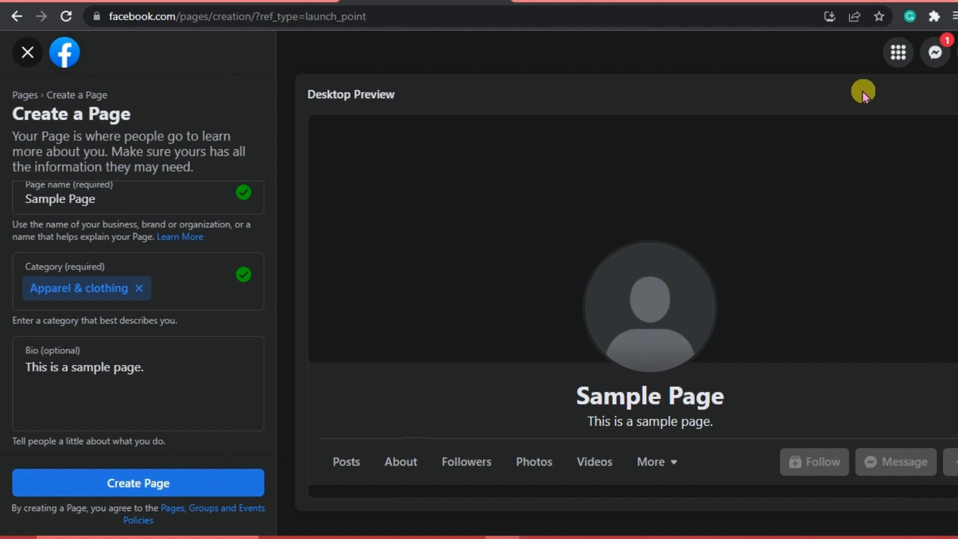
pyautogui.moveTo(677, 476)
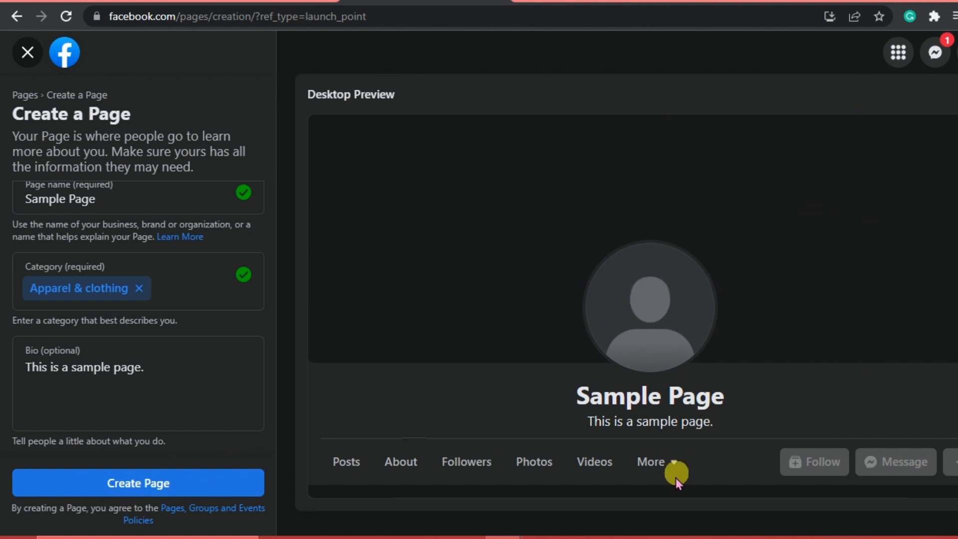
pyautogui.scroll(-3)
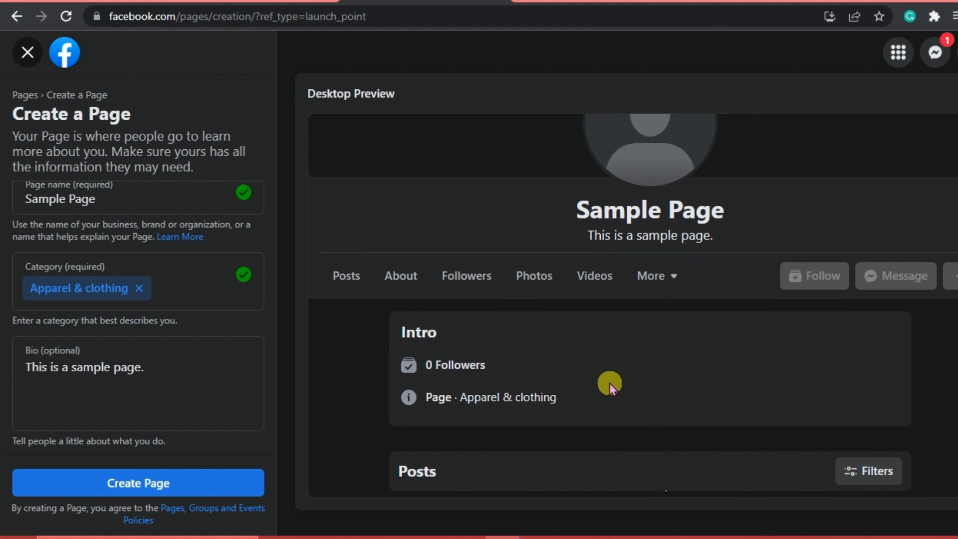
pyautogui.moveTo(592, 477)
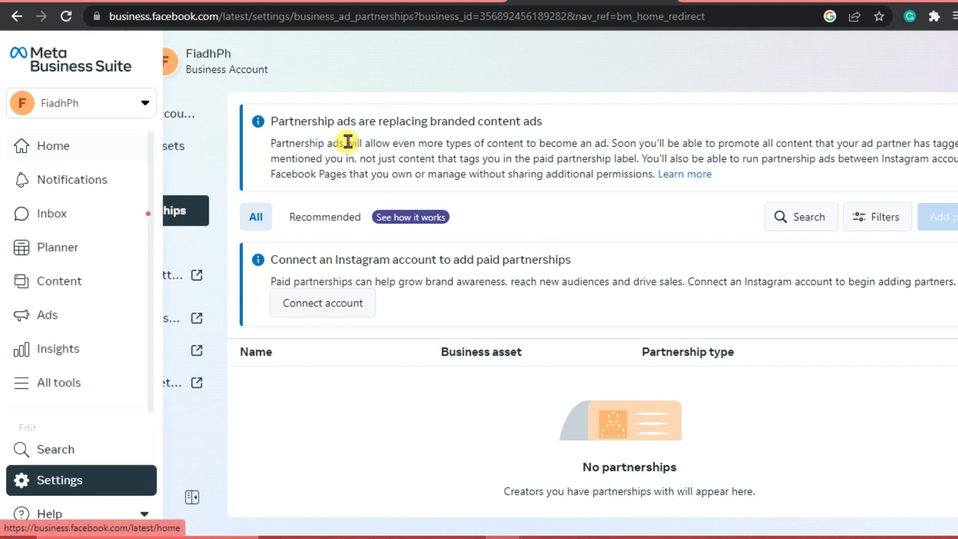
# Step: Browse the Home posts, Notifications and Inbox, then go to the Planner
pyautogui.click(57, 479)
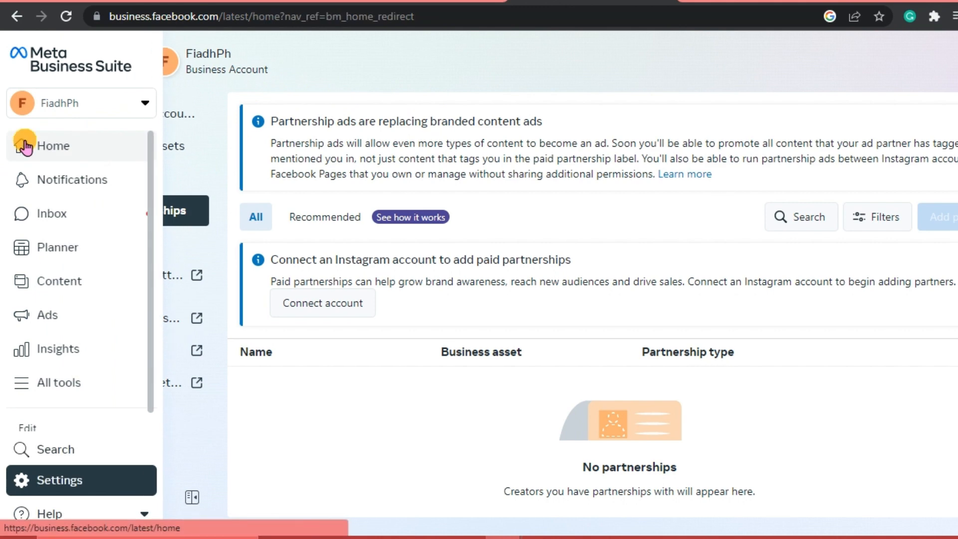
pyautogui.click(53, 145)
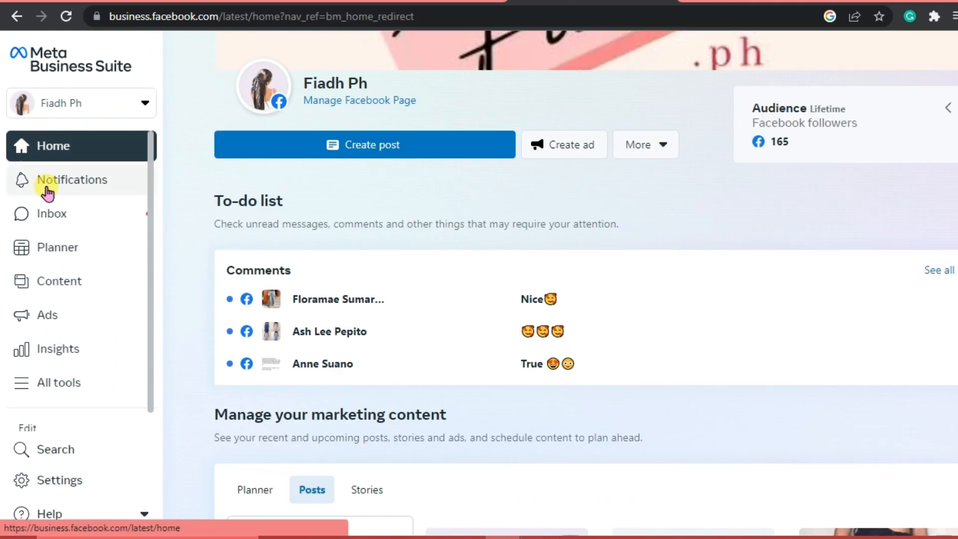
pyautogui.scroll(-3)
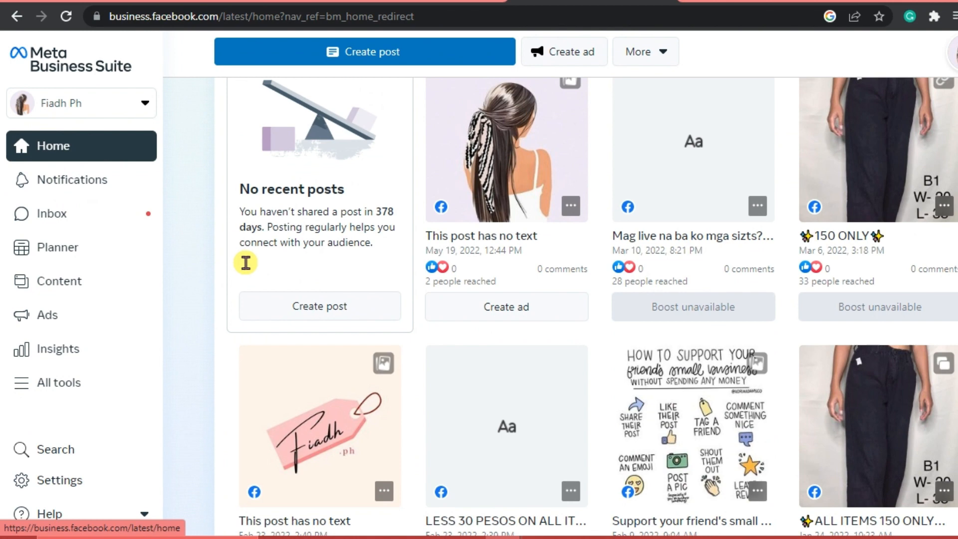
pyautogui.scroll(-3)
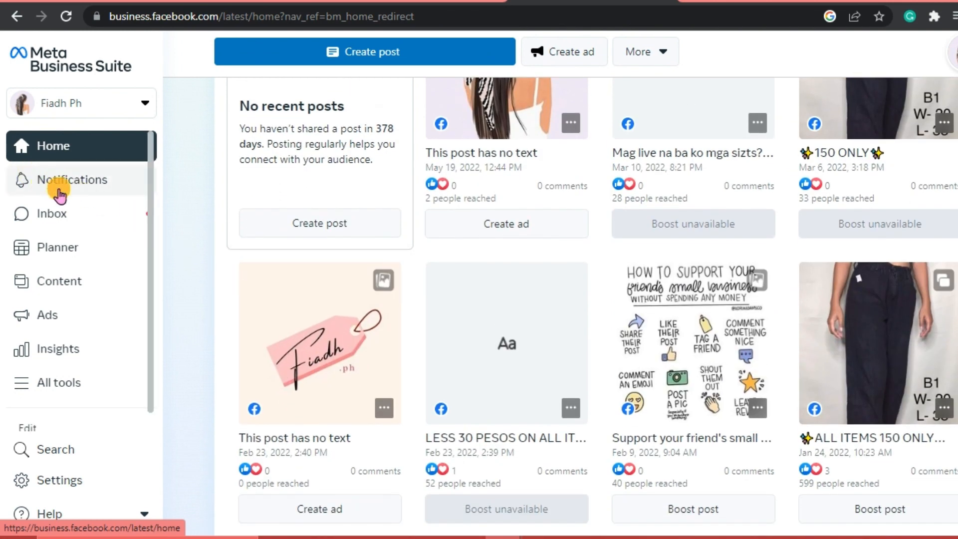
pyautogui.click(72, 179)
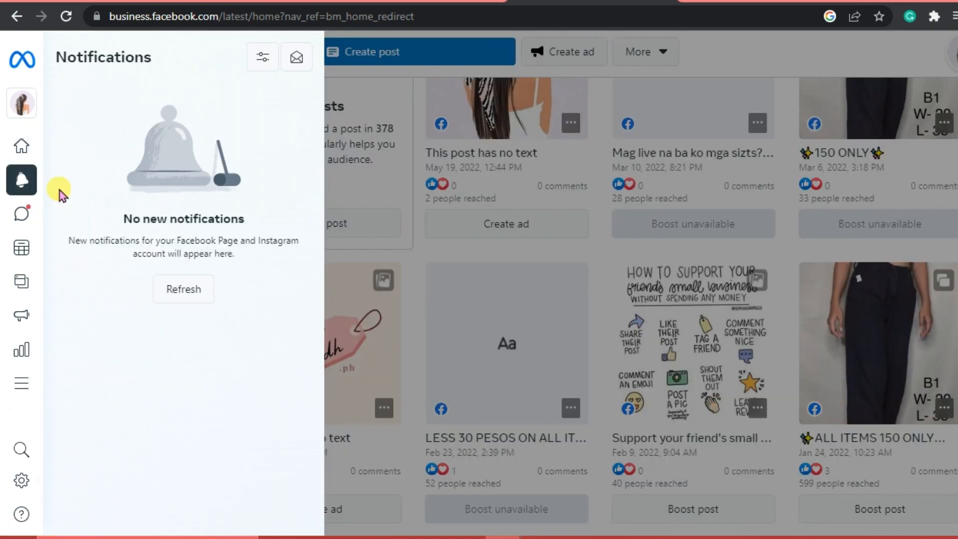
pyautogui.moveTo(304, 253)
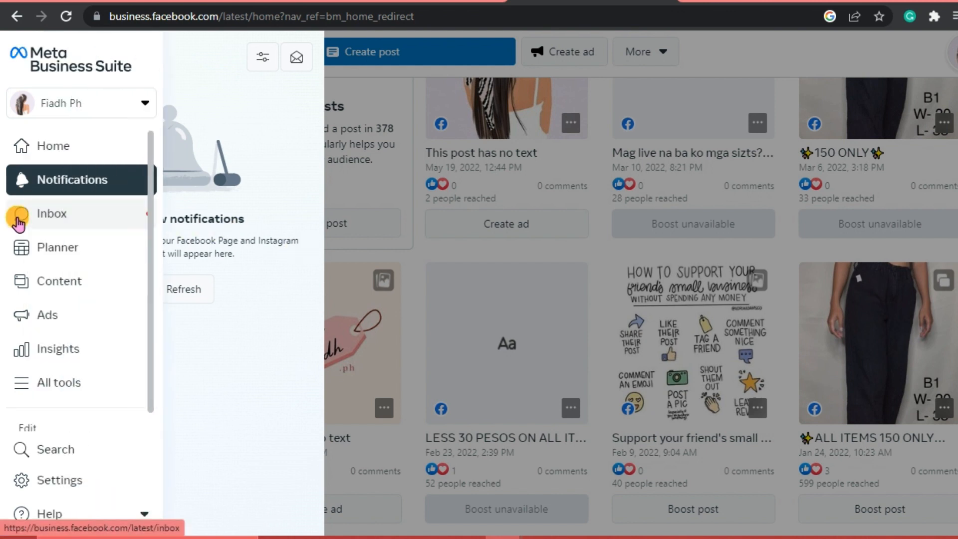
pyautogui.click(52, 213)
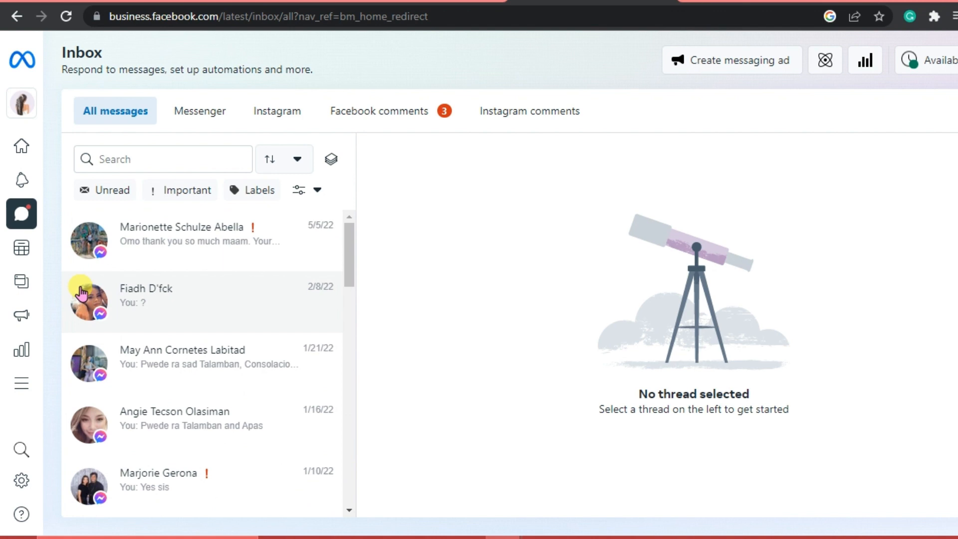
pyautogui.click(22, 248)
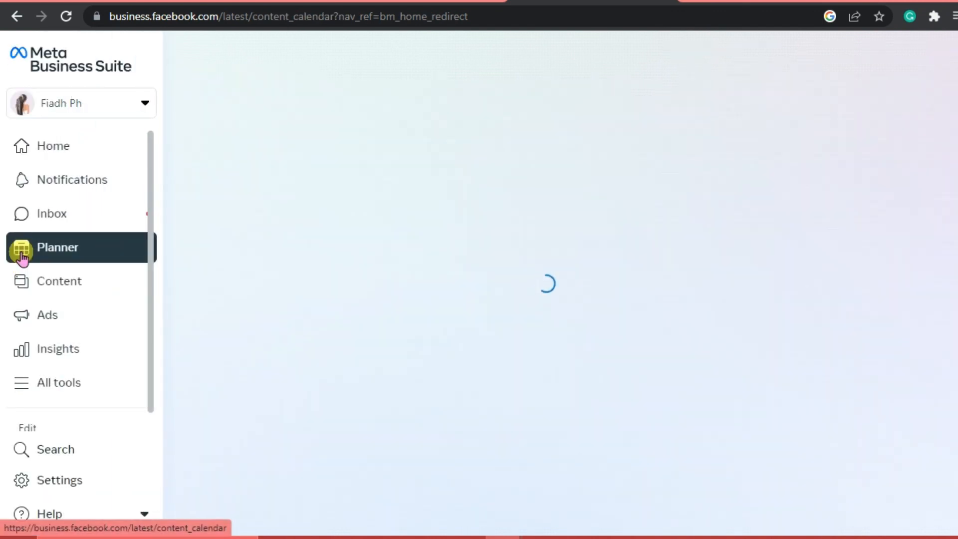
# Step: Show the scheduling options for the suggested Thursday 1, 7:00 PM slot
pyautogui.click(57, 248)
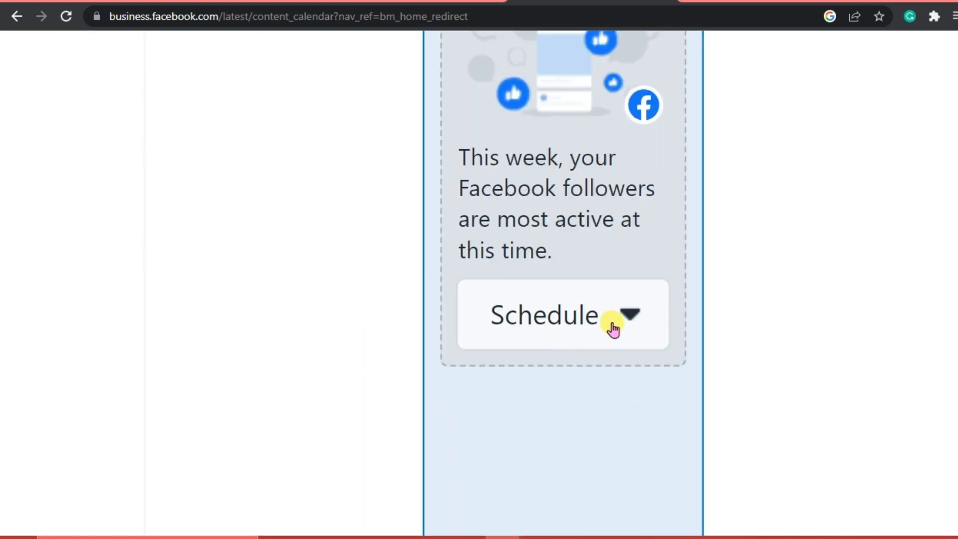
pyautogui.click(629, 315)
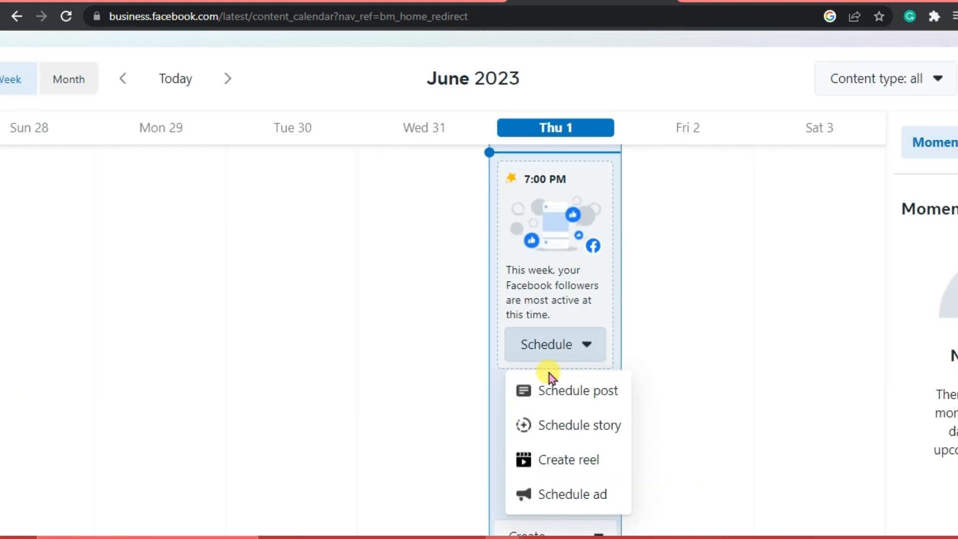
pyautogui.moveTo(579, 426)
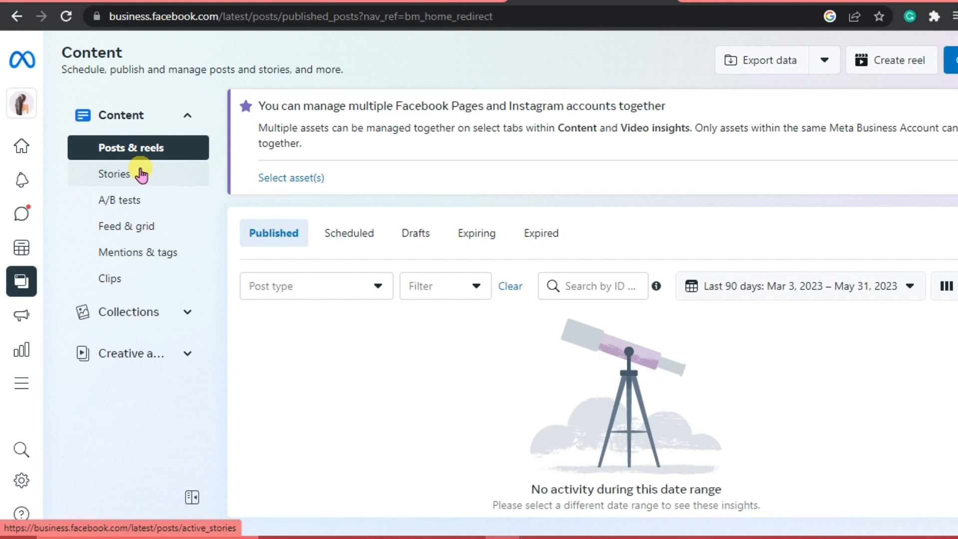
pyautogui.moveTo(183, 200)
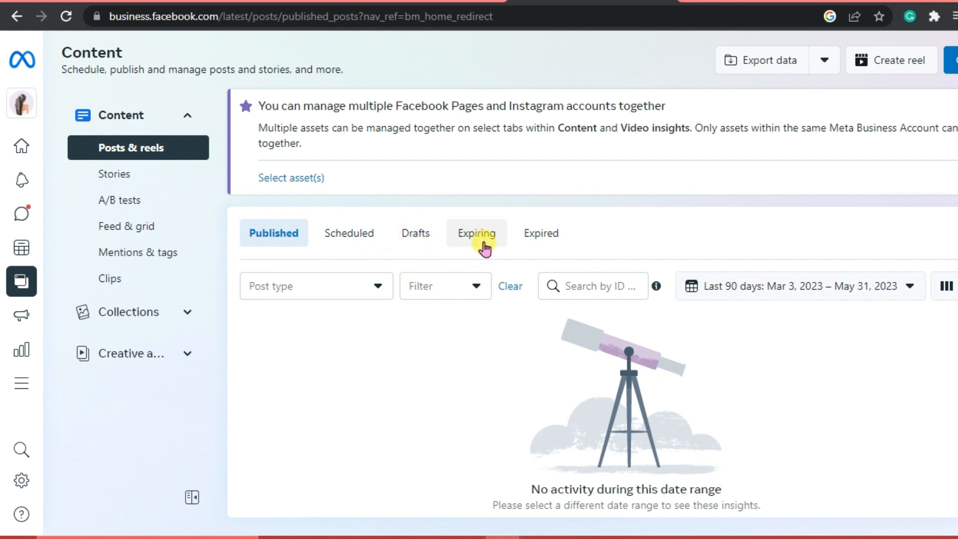
pyautogui.moveTo(114, 174)
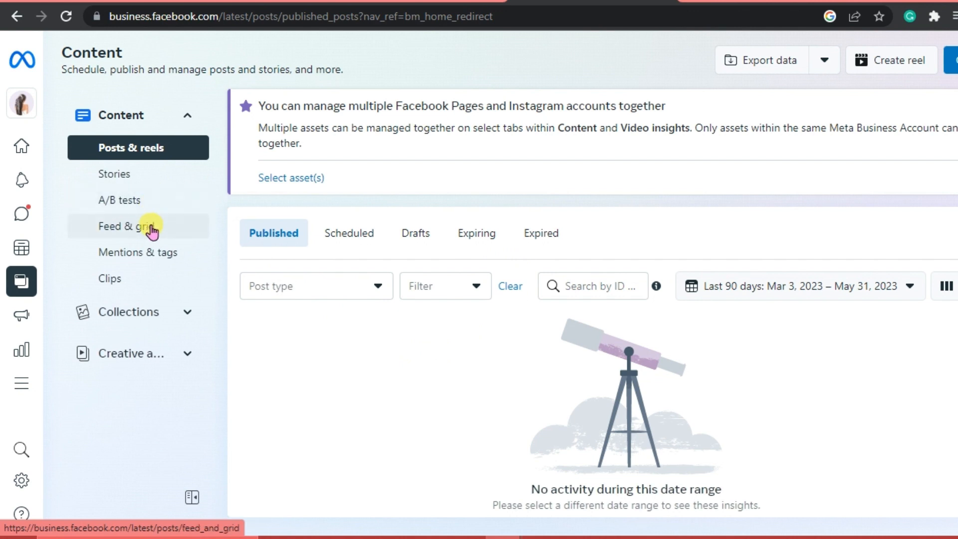
pyautogui.moveTo(138, 251)
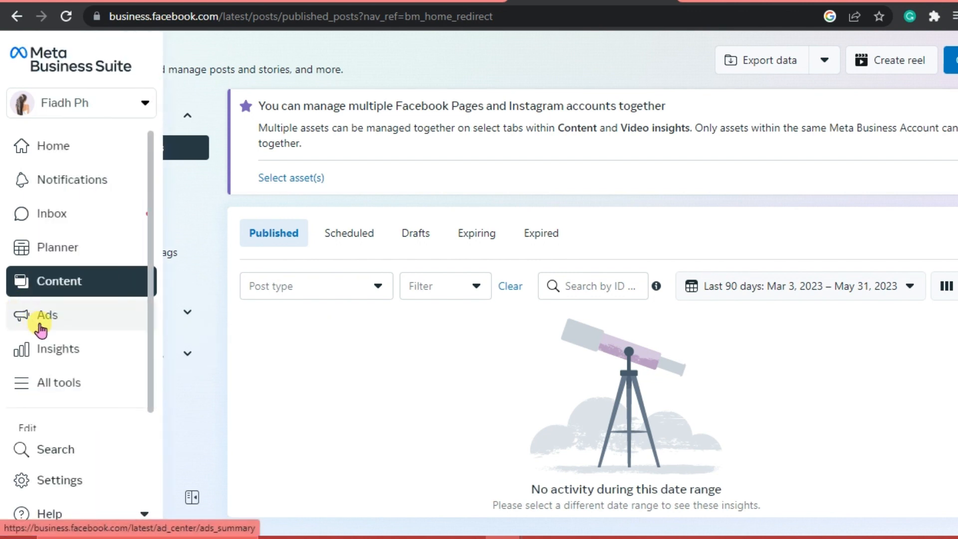
# Step: Open the Ads summary, showing no ad spend over the last 60 days
pyautogui.click(47, 314)
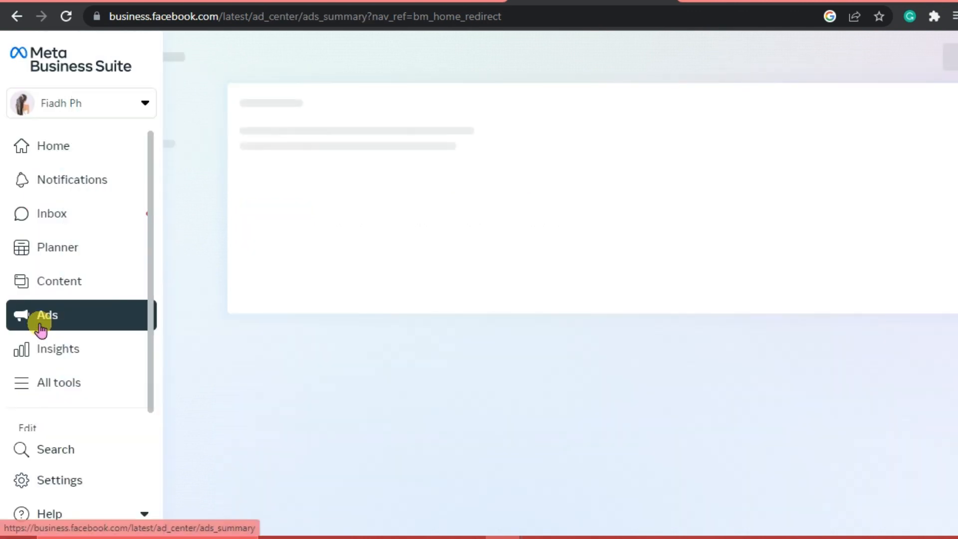
pyautogui.click(47, 315)
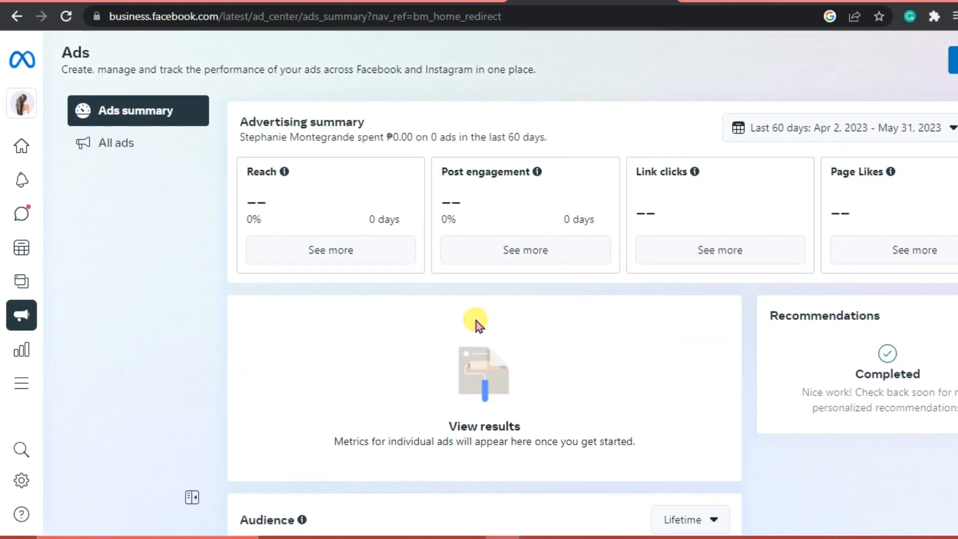
pyautogui.moveTo(350, 263)
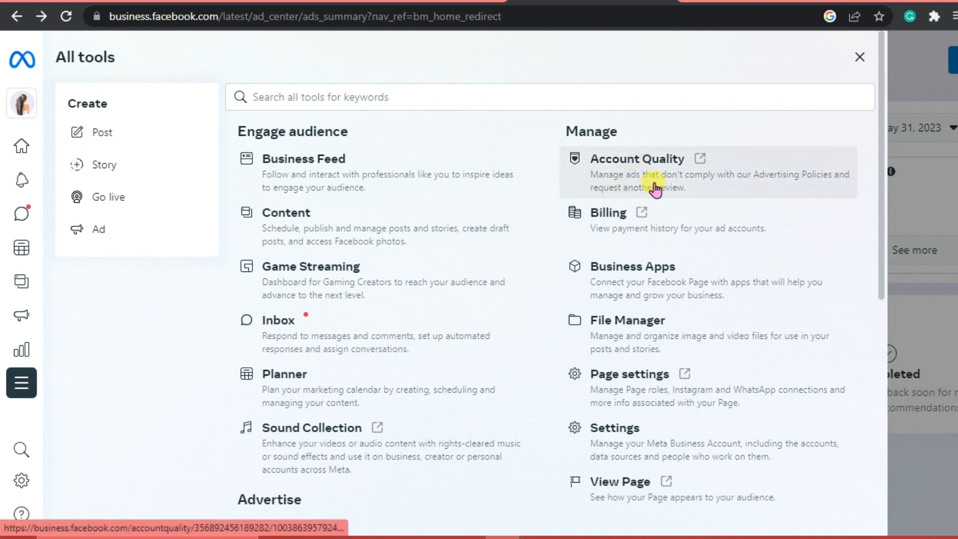
pyautogui.moveTo(633, 291)
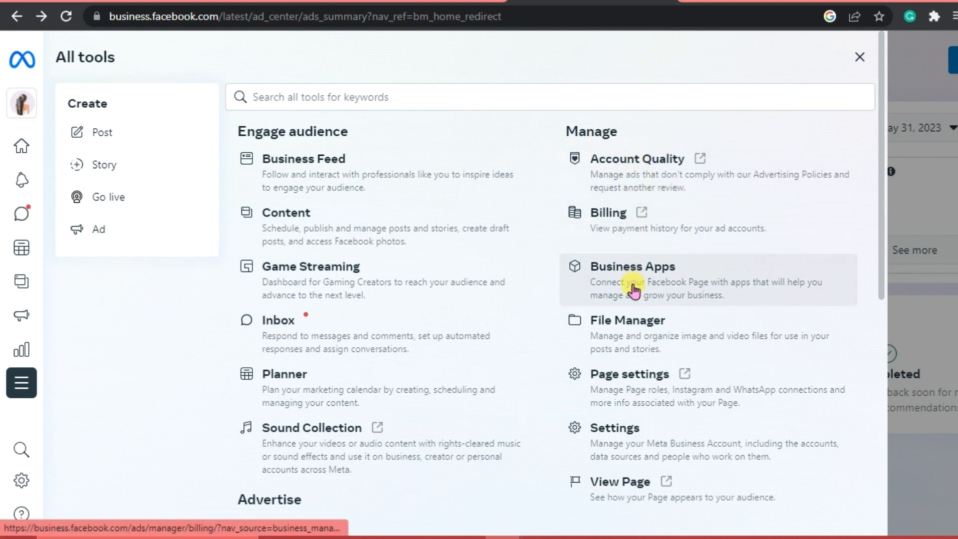
pyautogui.moveTo(645, 389)
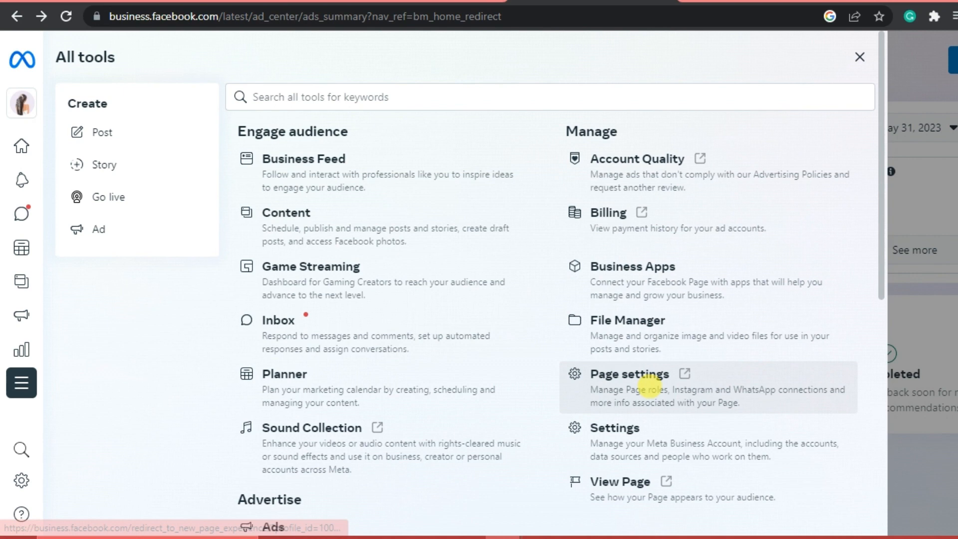
# Step: Scroll All tools through Advertise, Analyze and report, and Sell products and services
pyautogui.scroll(-3)
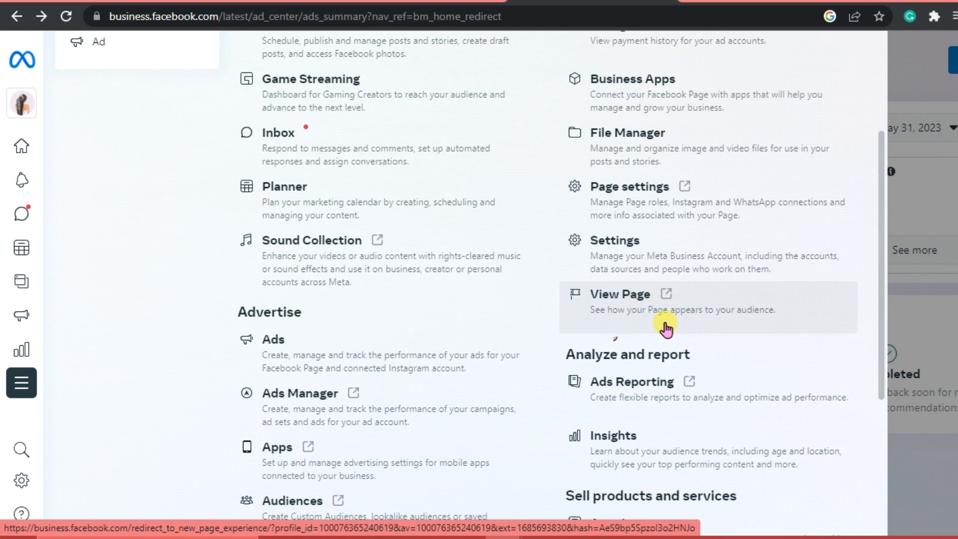
pyautogui.scroll(-3)
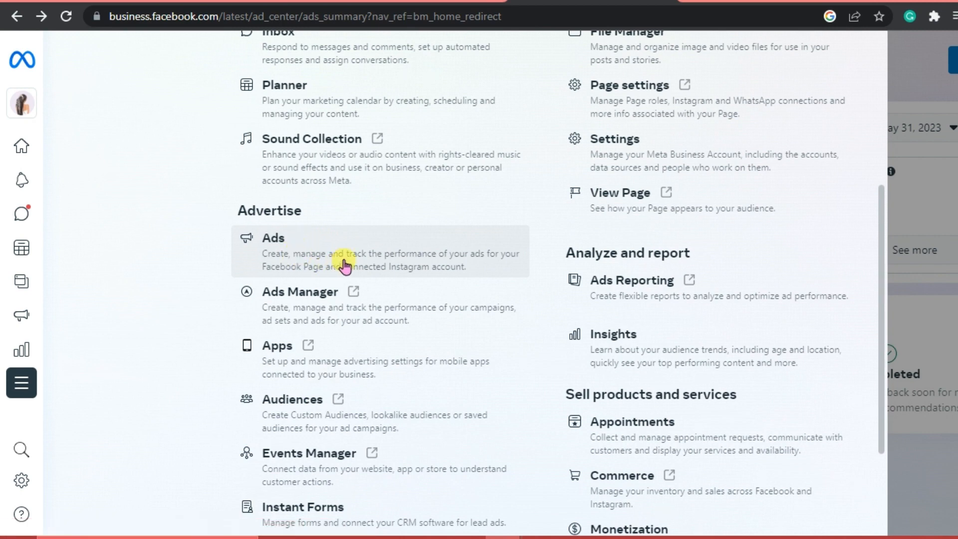
pyautogui.moveTo(335, 375)
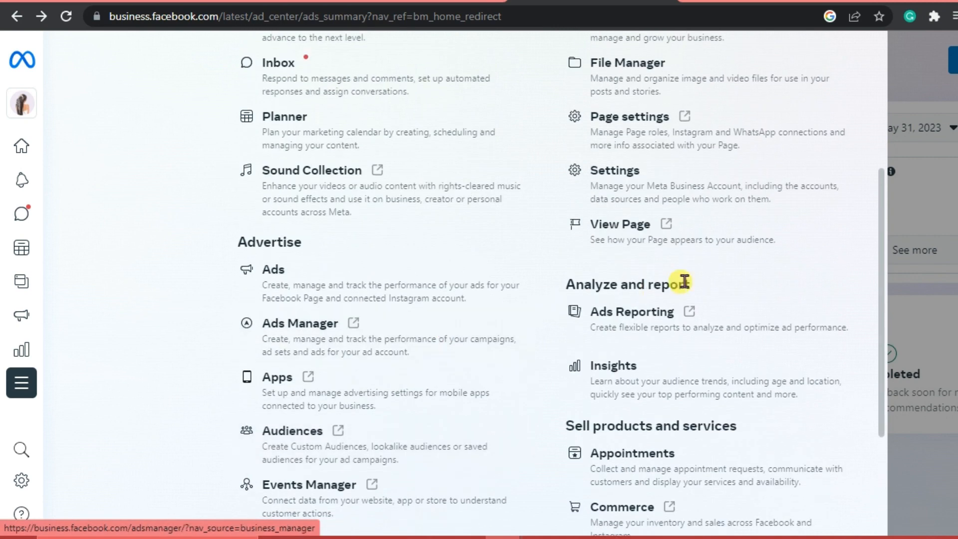
pyautogui.scroll(-3)
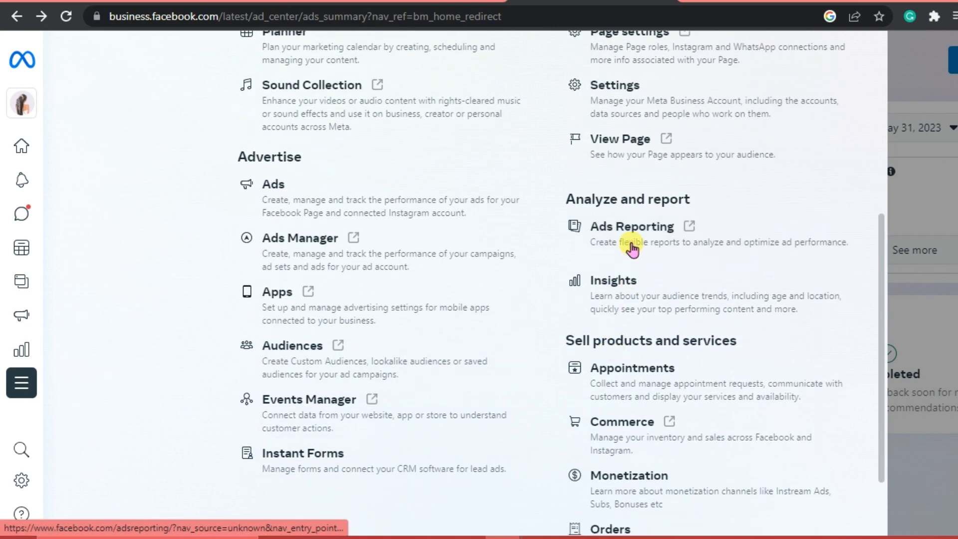
pyautogui.scroll(-3)
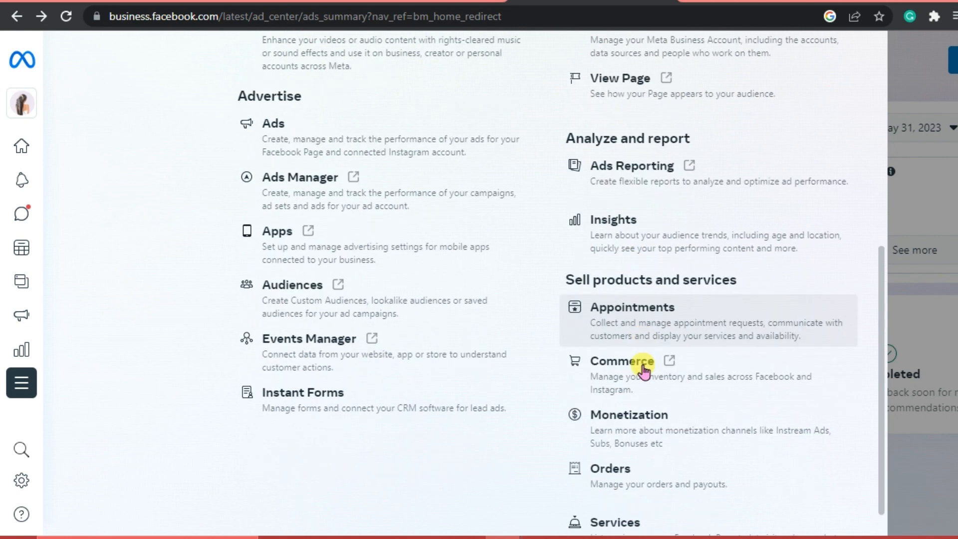
pyautogui.scroll(-3)
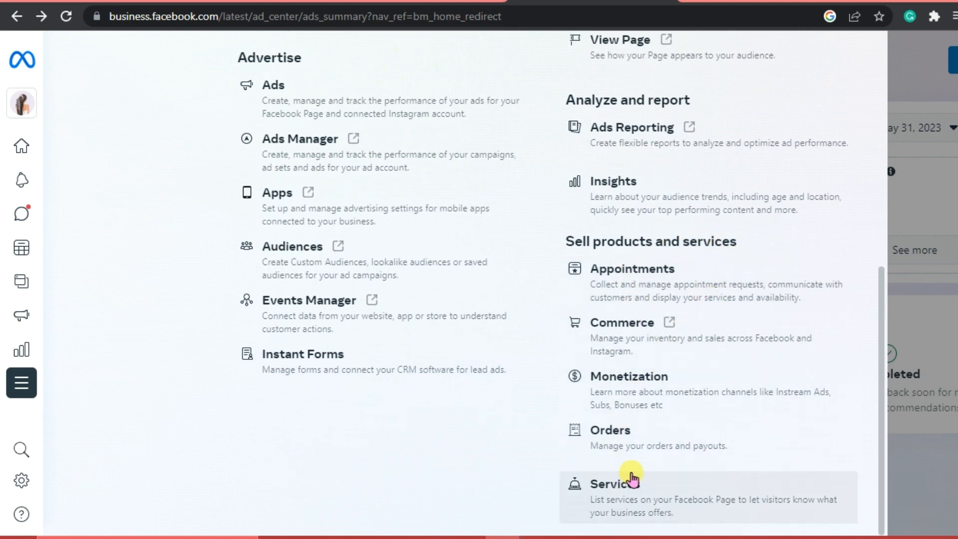
pyautogui.moveTo(653, 324)
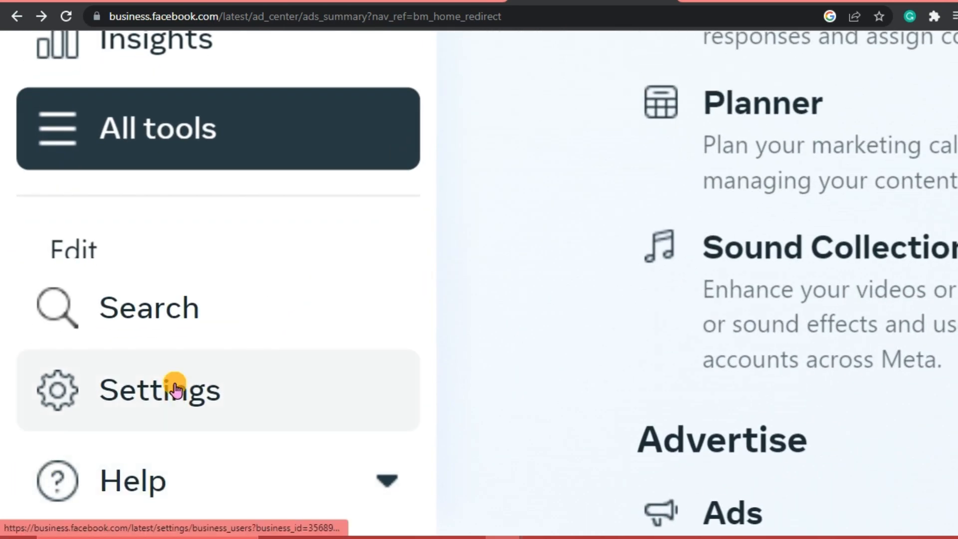
# Step: Open Business settings and view the empty Instagram accounts section
pyautogui.click(160, 389)
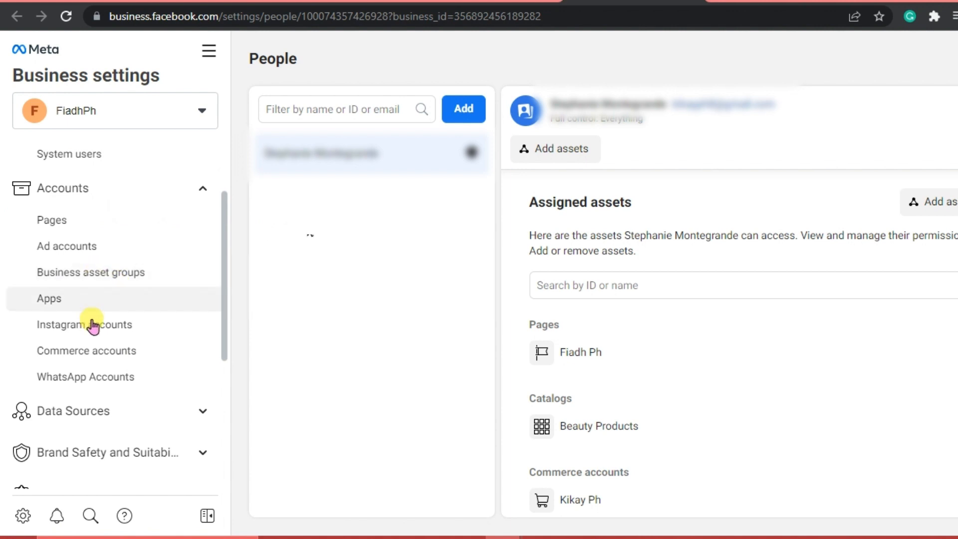
pyautogui.click(84, 324)
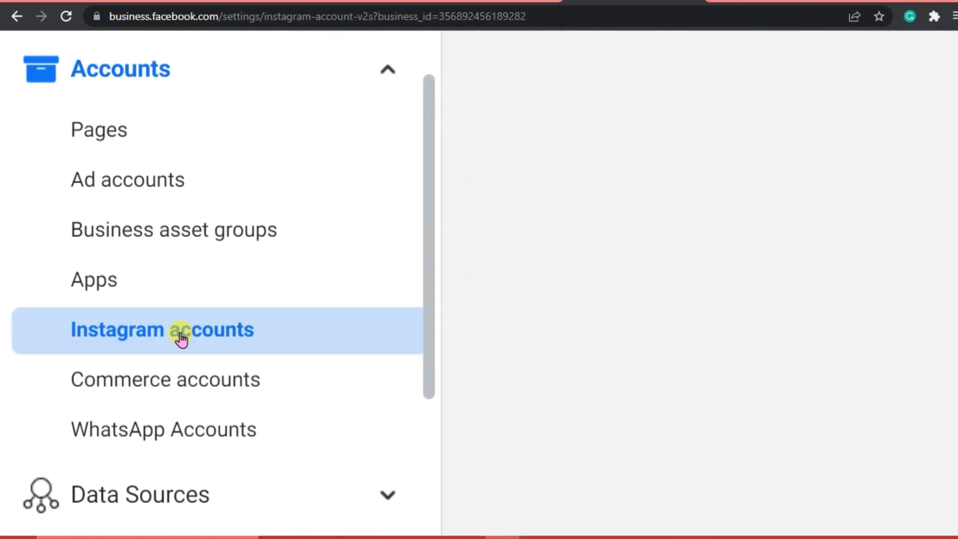
pyautogui.click(161, 329)
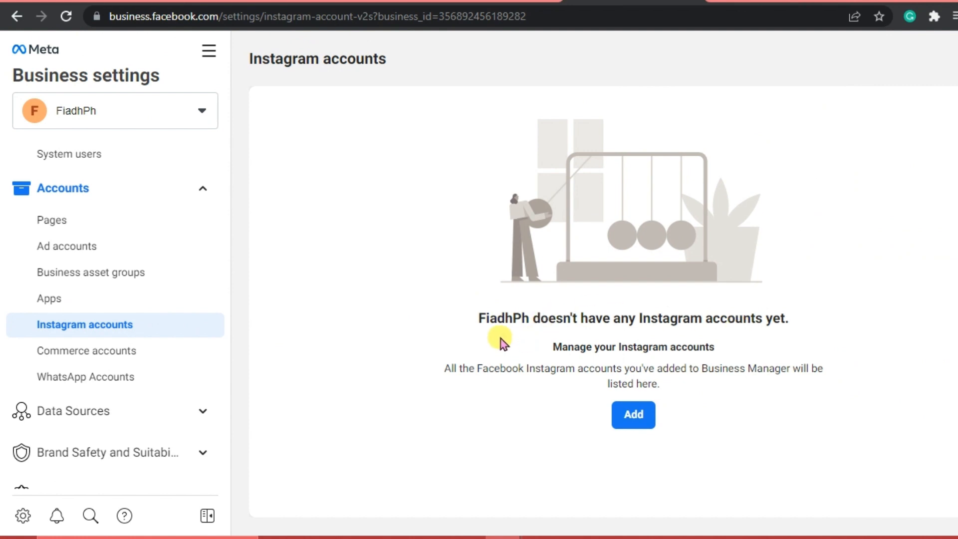
pyautogui.moveTo(717, 341)
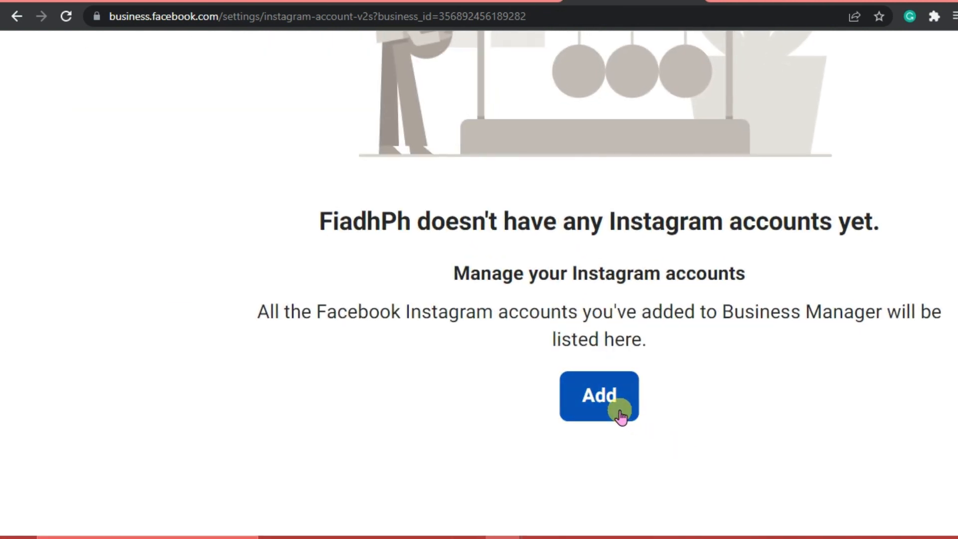
# Step: Add an Instagram account to FiadhPh and begin the connection
pyautogui.click(599, 395)
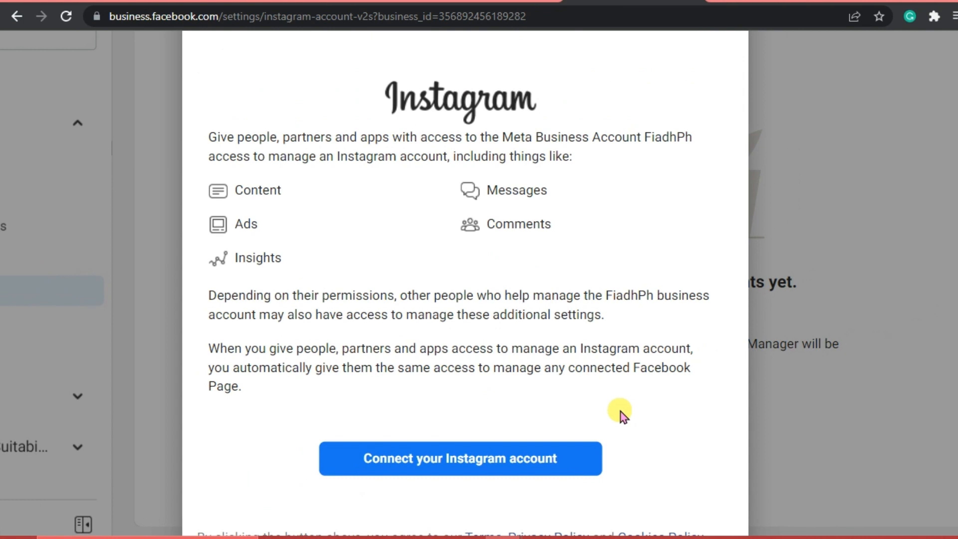
pyautogui.moveTo(400, 173)
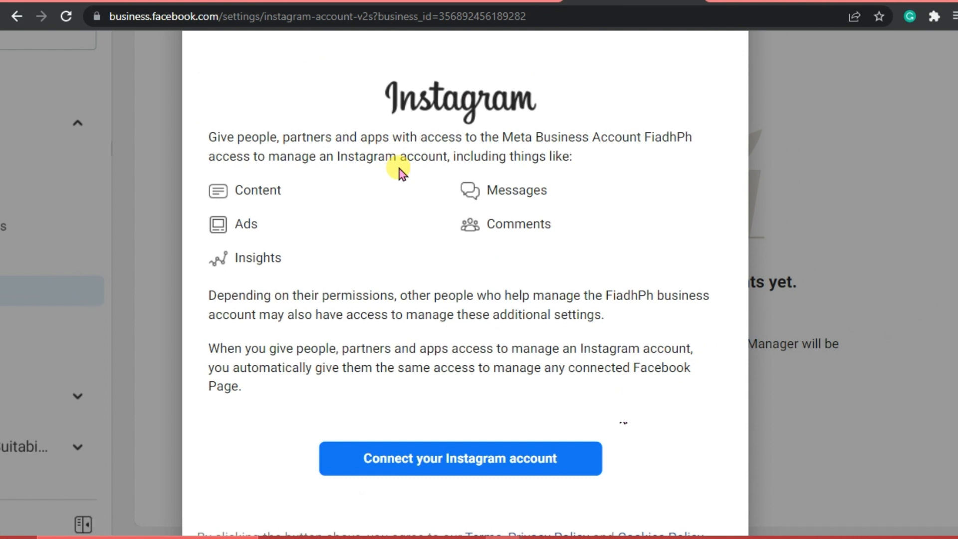
pyautogui.moveTo(247, 226)
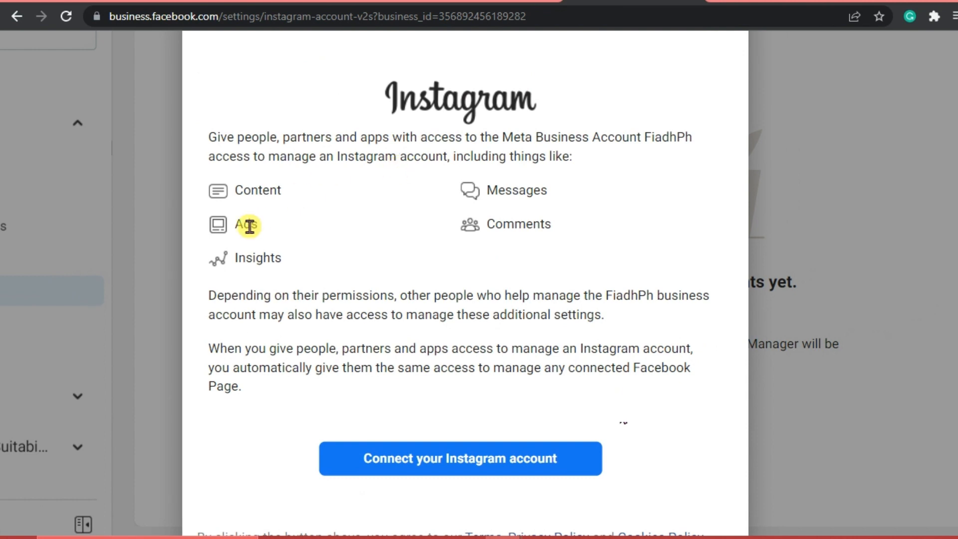
pyautogui.moveTo(433, 221)
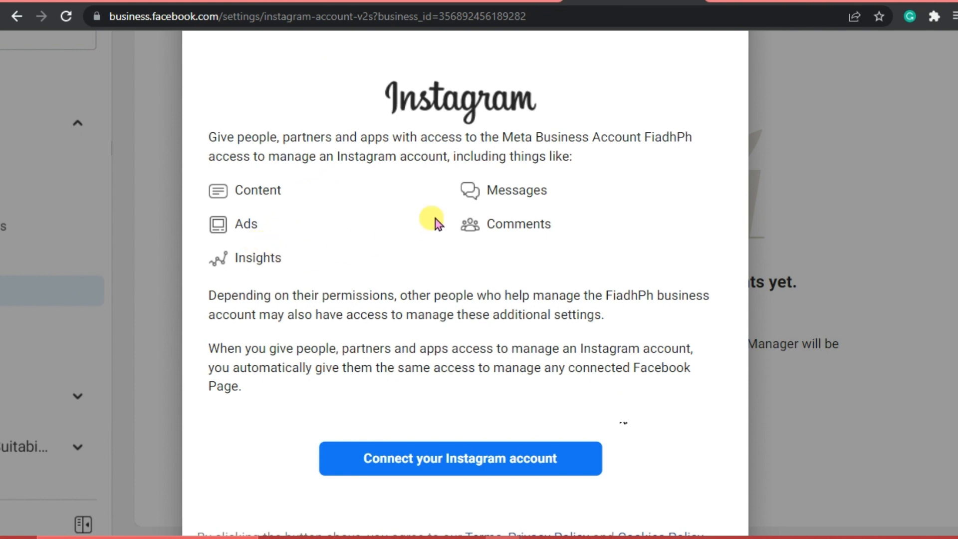
pyautogui.moveTo(500, 250)
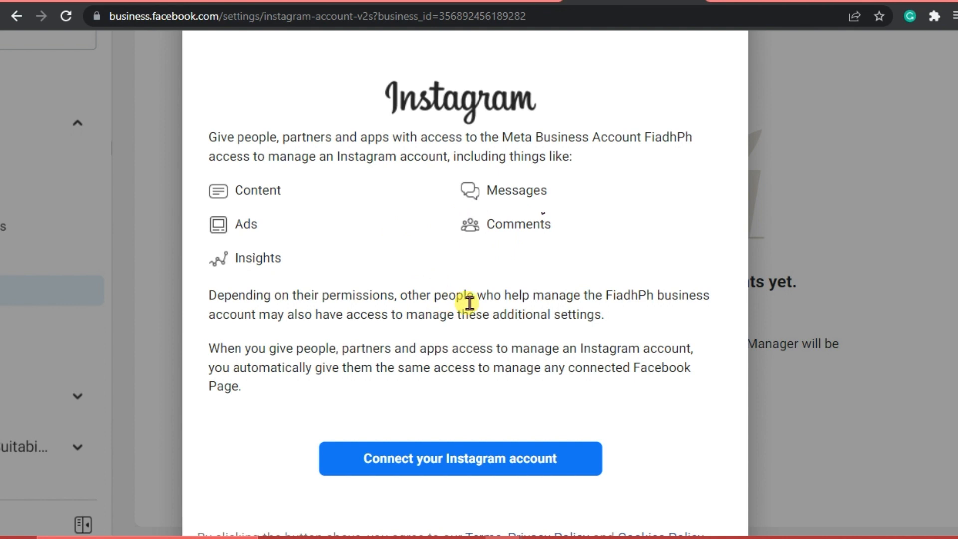
pyautogui.moveTo(514, 308)
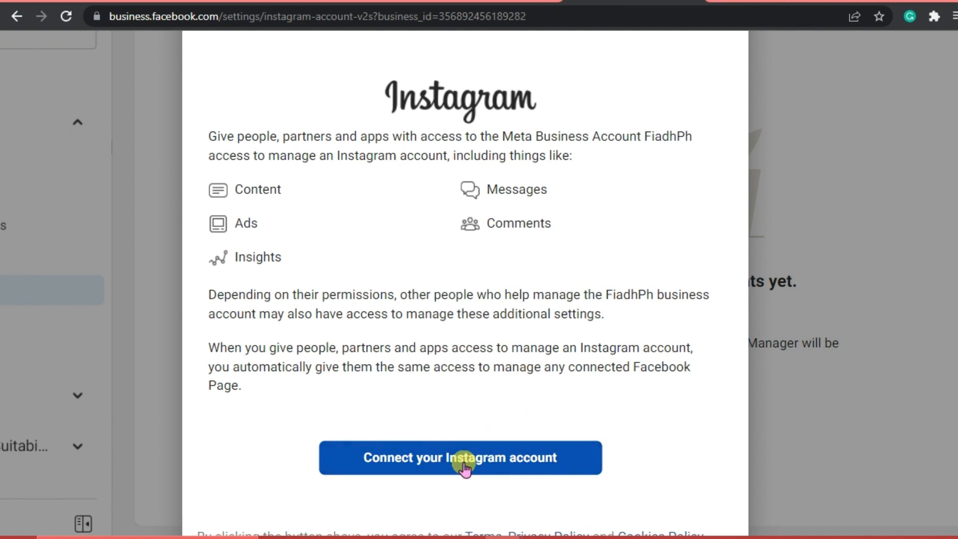
pyautogui.click(460, 458)
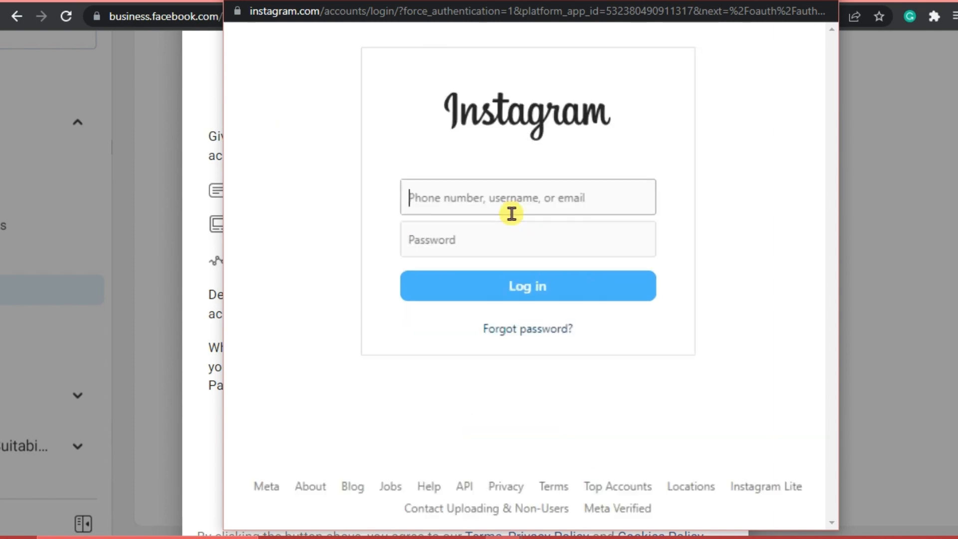
# Step: Log in as fiadhph in the Instagram pop-up and connect it to FiadhPh
pyautogui.write('fiadhph')
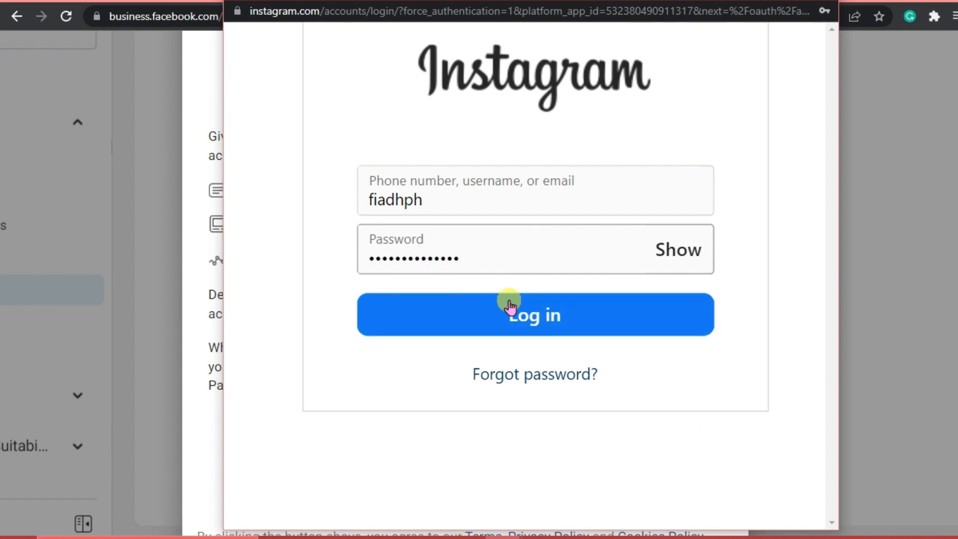
pyautogui.click(534, 315)
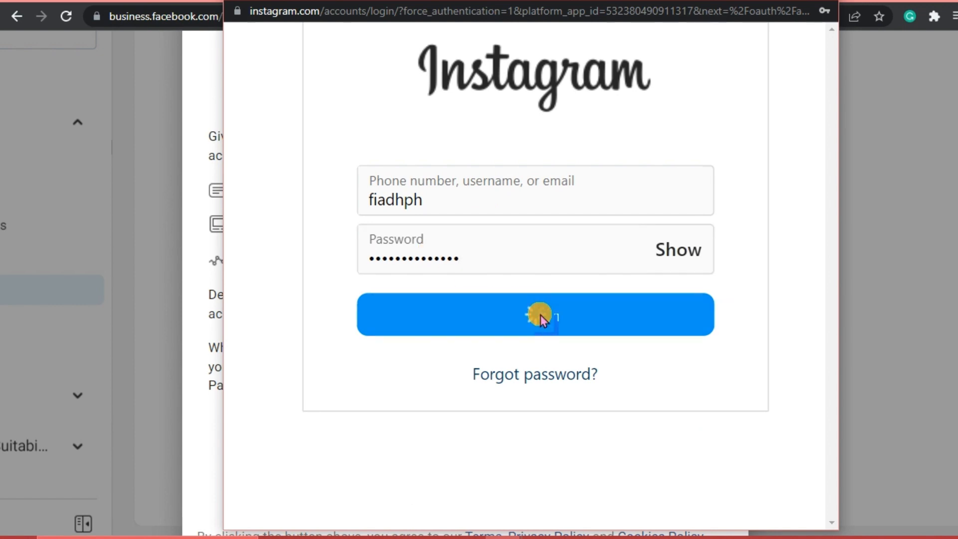
pyautogui.click(534, 315)
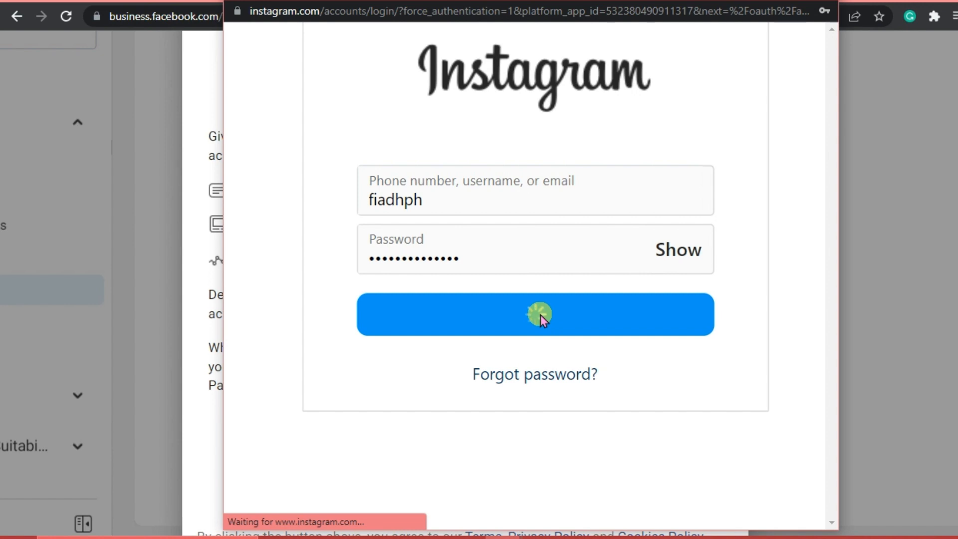
pyautogui.click(534, 315)
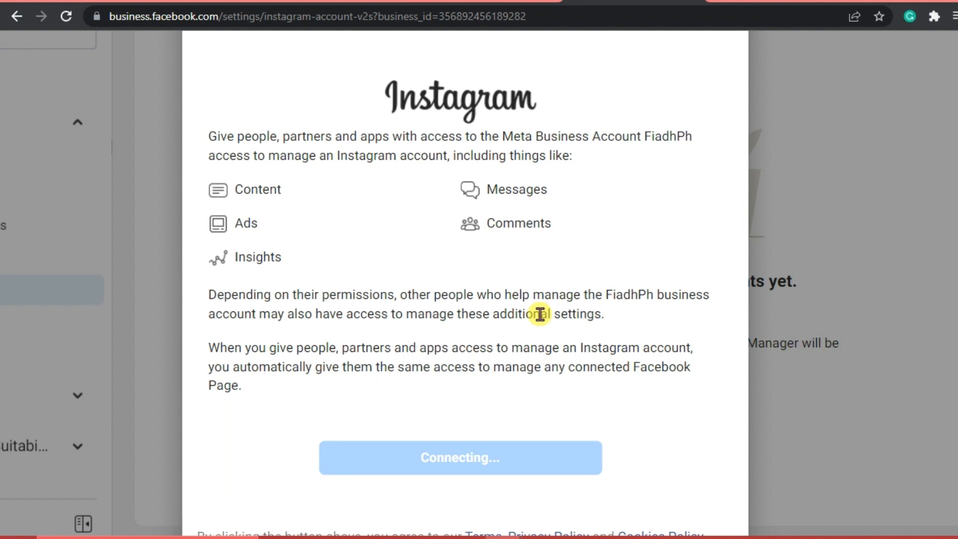
pyautogui.click(460, 457)
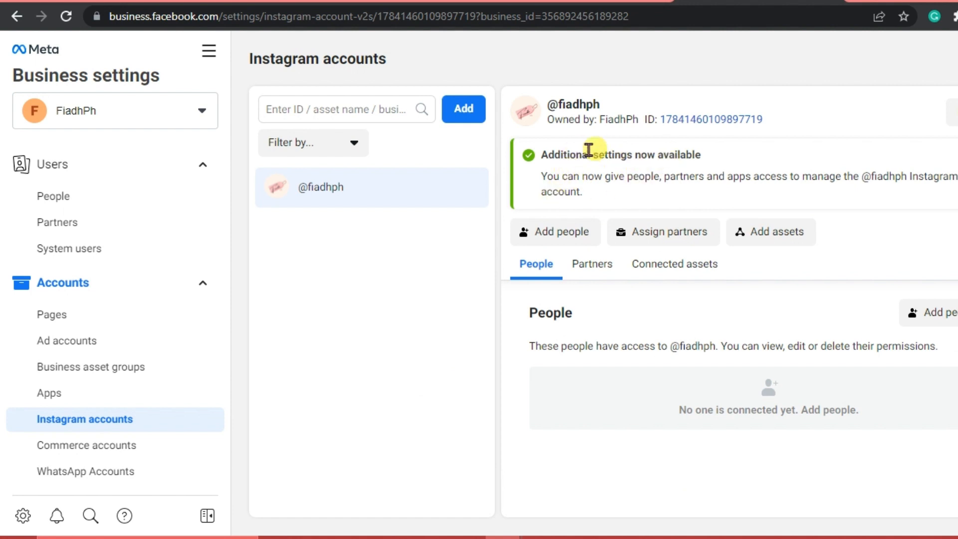
pyautogui.moveTo(581, 170)
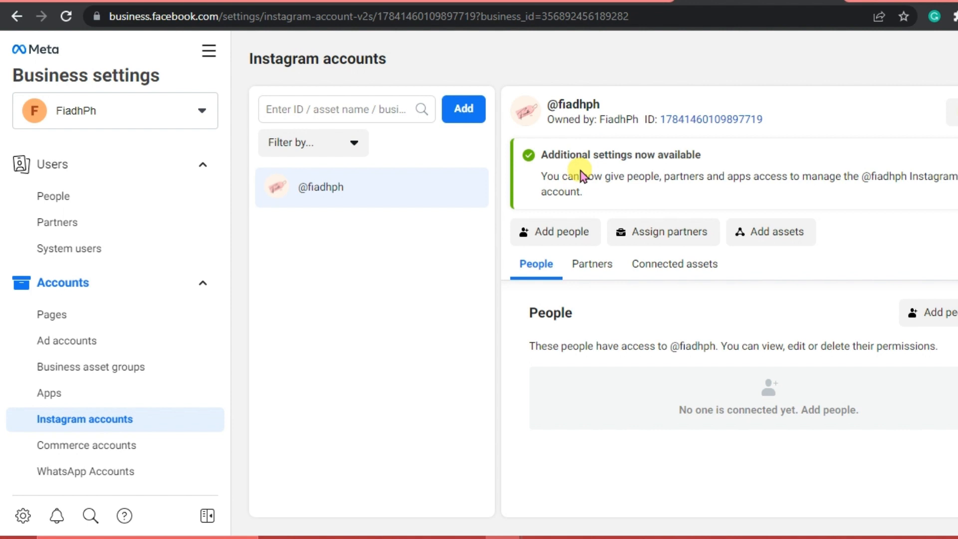
pyautogui.moveTo(596, 203)
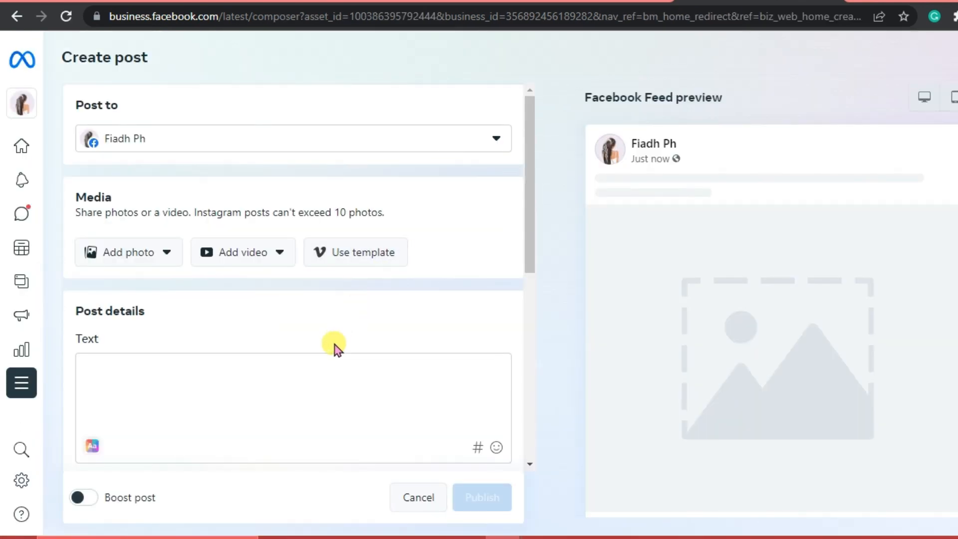
pyautogui.moveTo(441, 151)
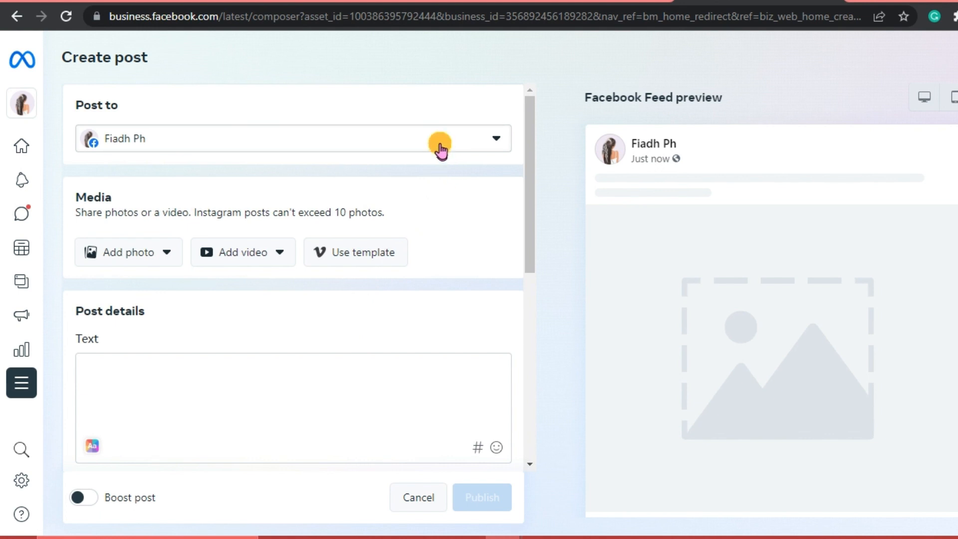
# Step: Untick the Fiadh Ph Facebook Page so the post targets only fiadhph
pyautogui.click(495, 138)
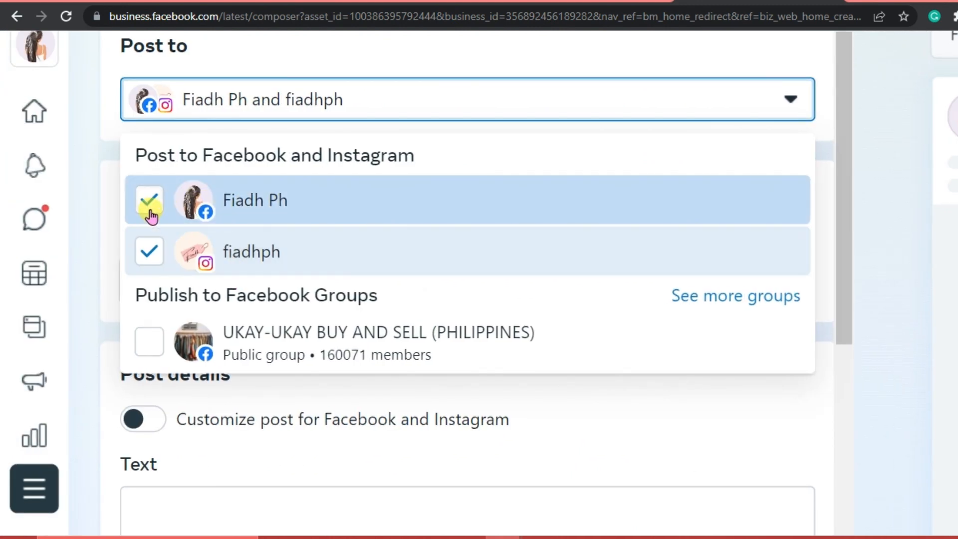
pyautogui.click(148, 199)
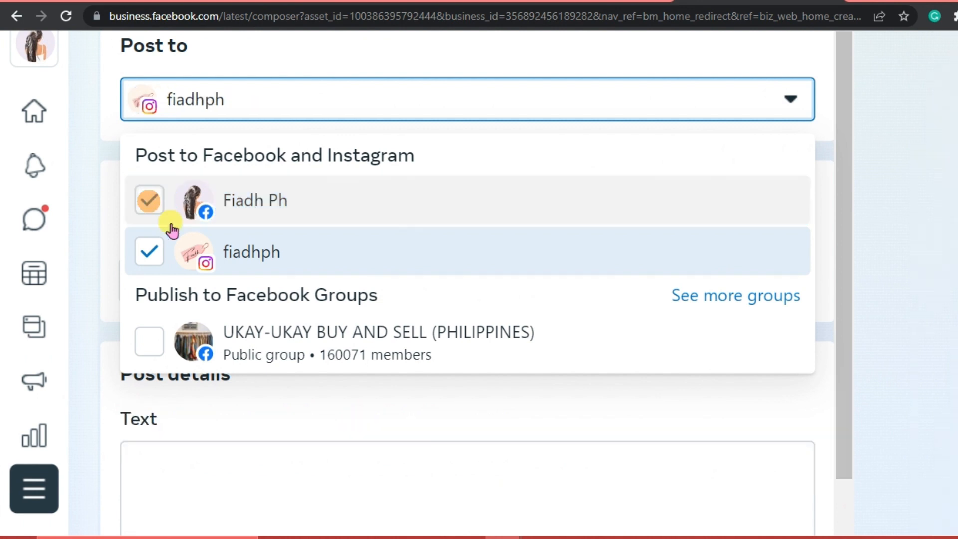
pyautogui.click(148, 199)
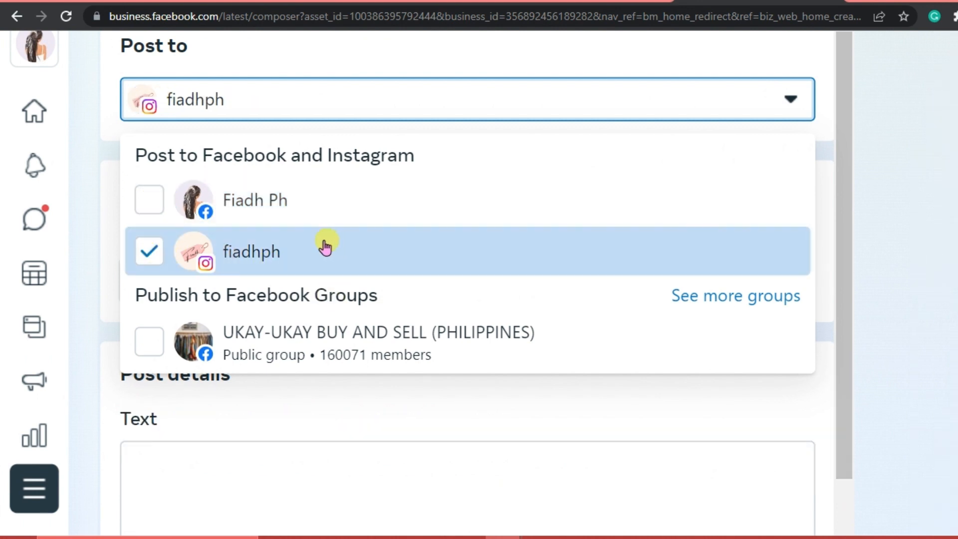
pyautogui.moveTo(285, 259)
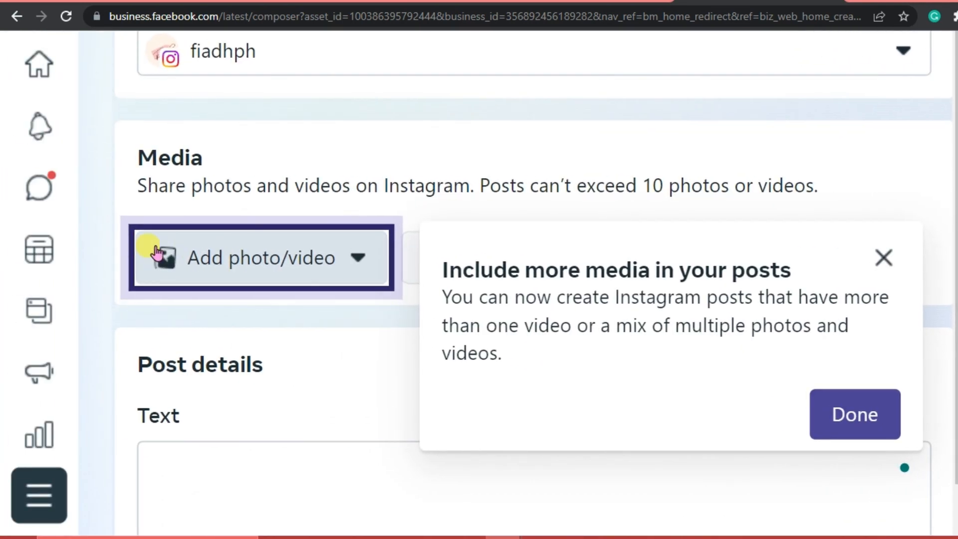
# Step: Upload the pink Fiadh tag logo image from Downloads as the post's media
pyautogui.click(259, 258)
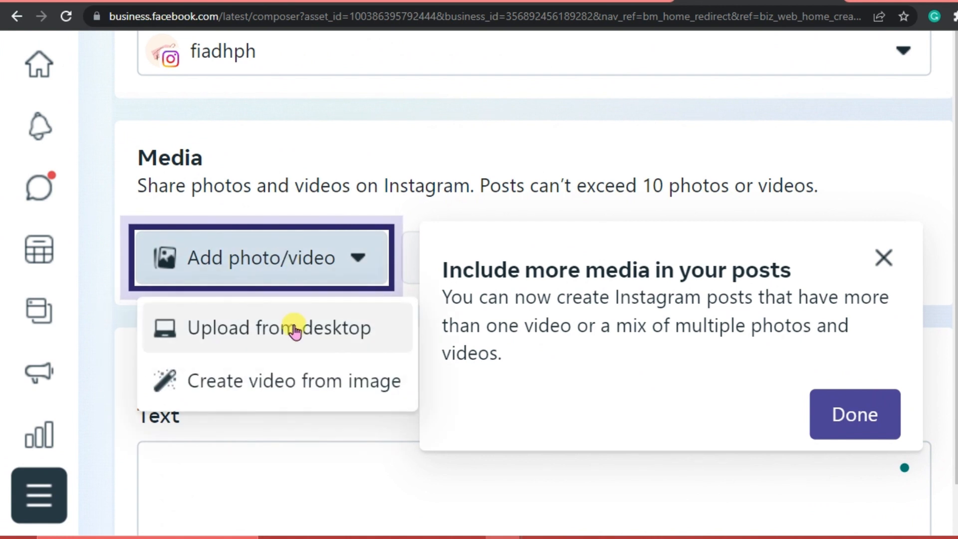
pyautogui.click(278, 328)
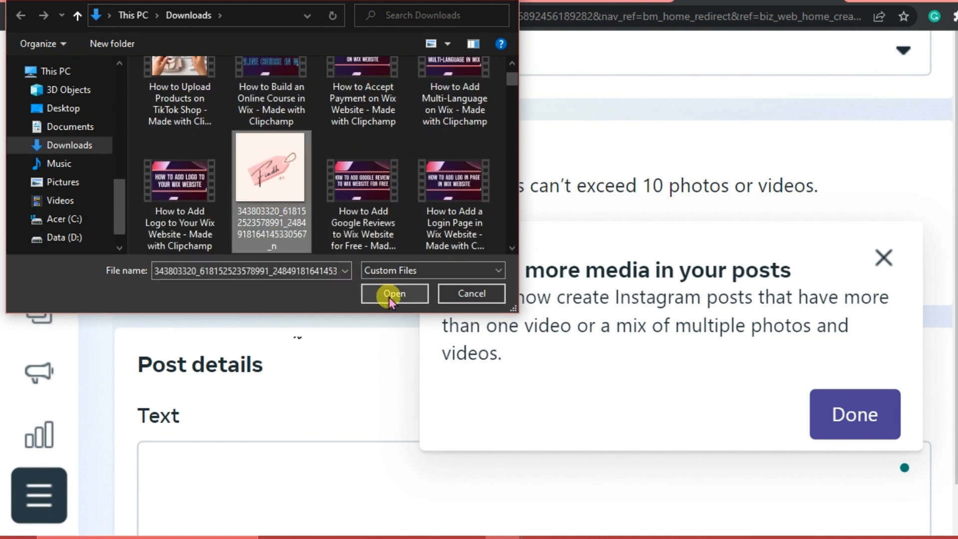
pyautogui.click(395, 293)
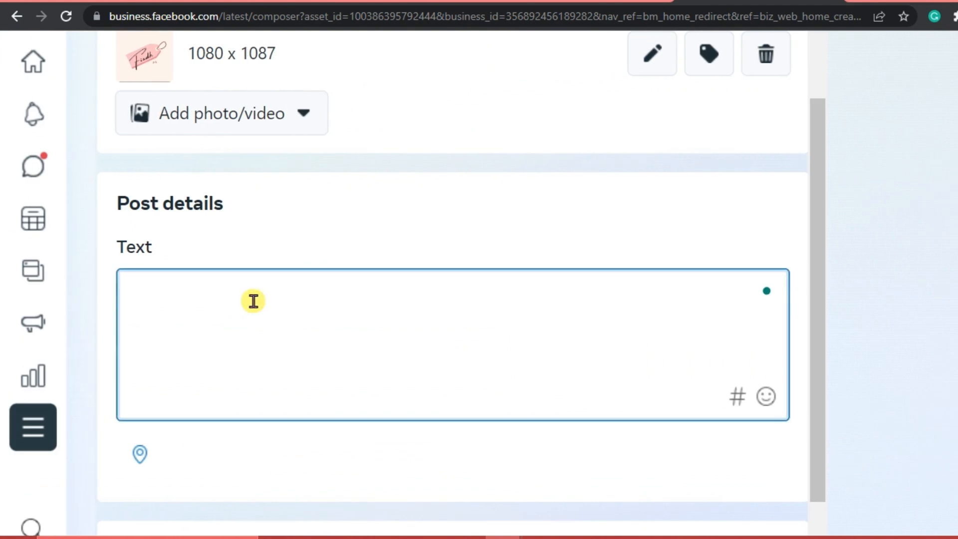
# Step: Enter 'Welcome to FiadhPh!' as the Instagram post caption, keeping Publish now
pyautogui.write('Welcome')
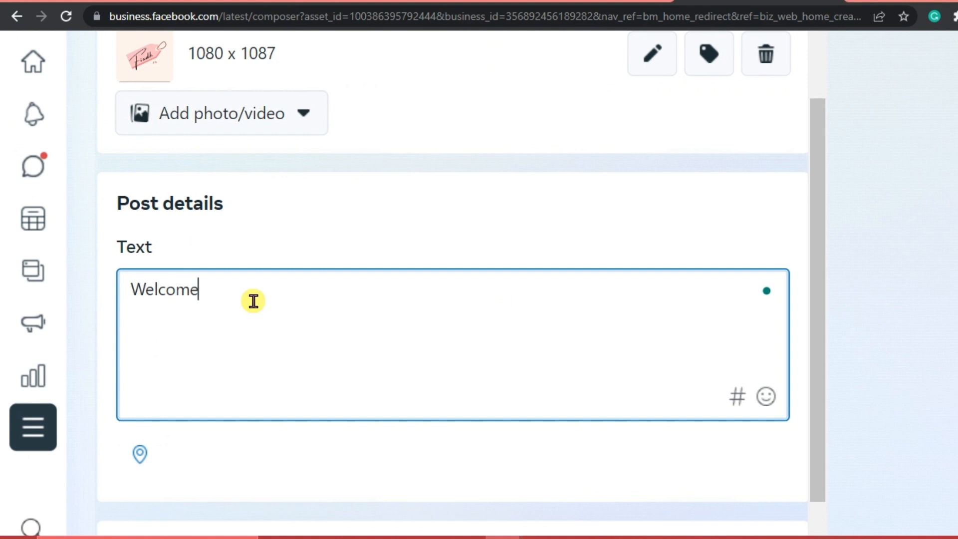
pyautogui.write('to Fi')
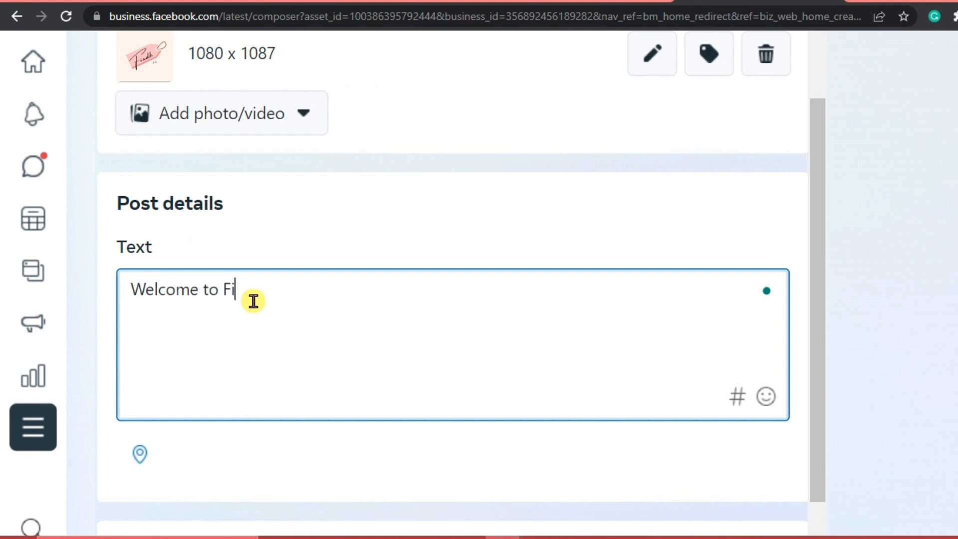
pyautogui.write('adhPh')
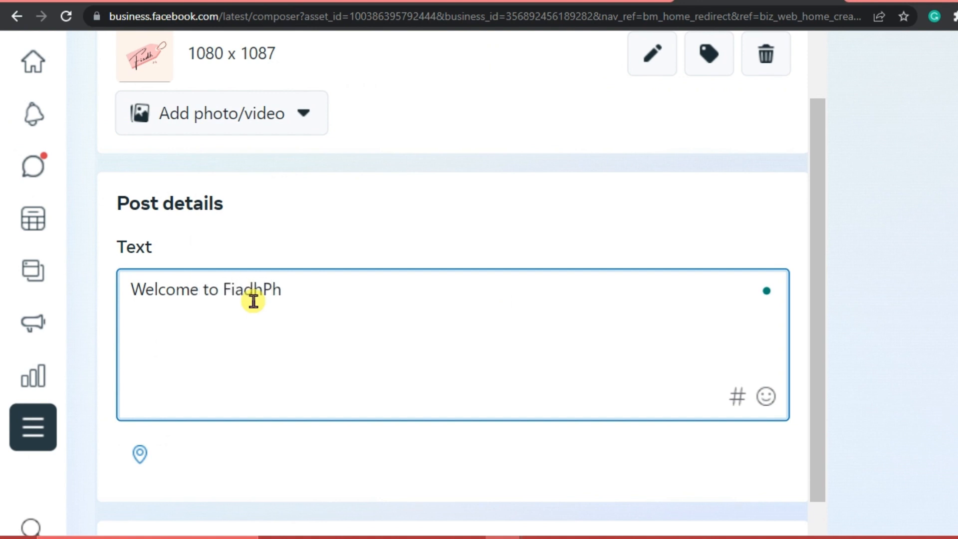
pyautogui.write('!')
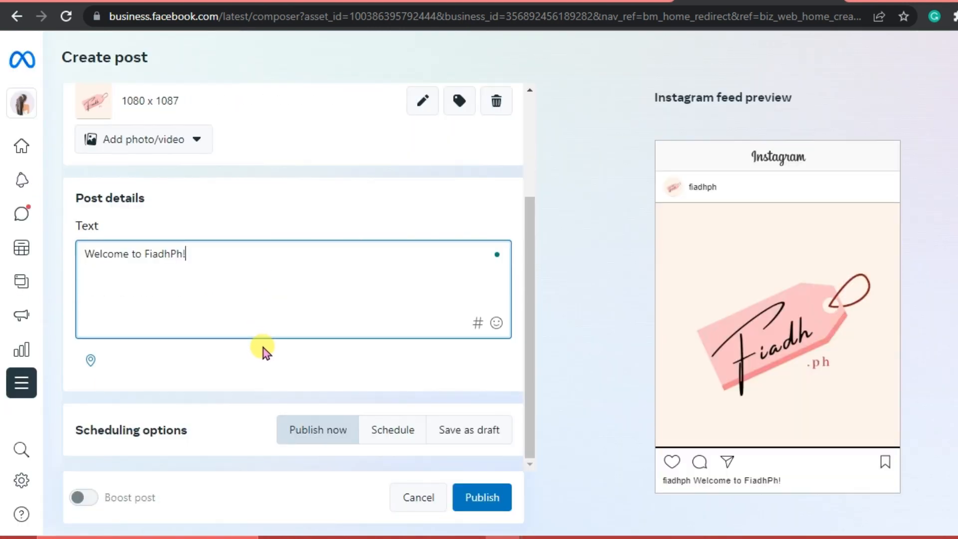
pyautogui.moveTo(716, 424)
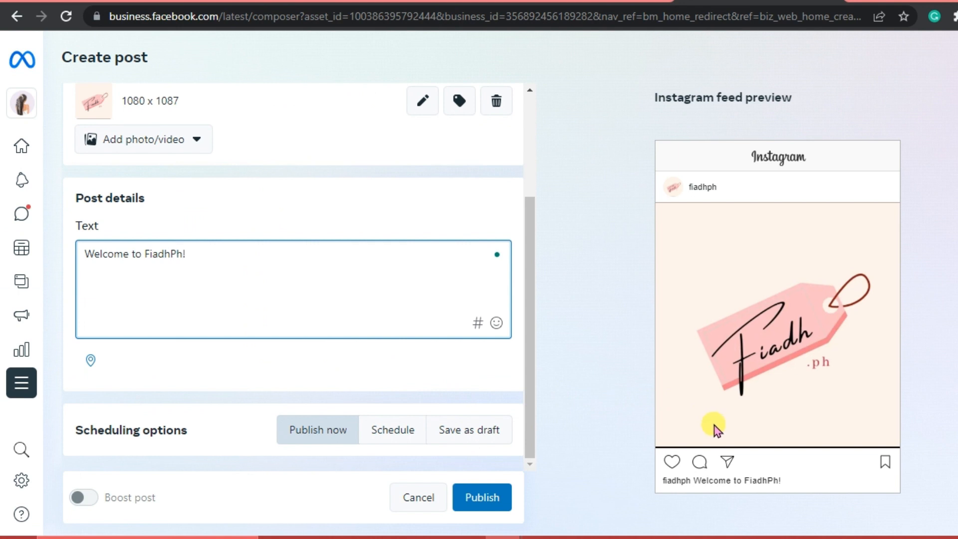
pyautogui.moveTo(322, 353)
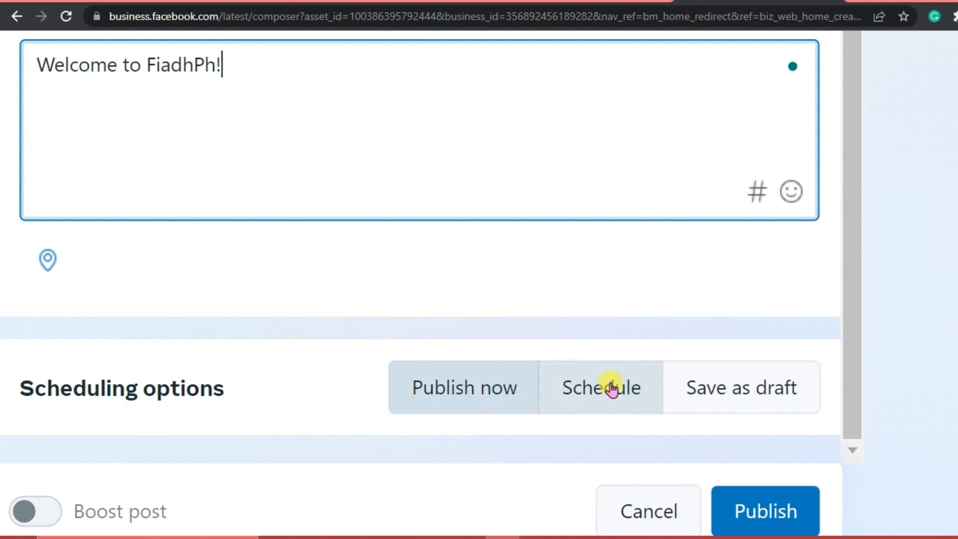
pyautogui.moveTo(741, 387)
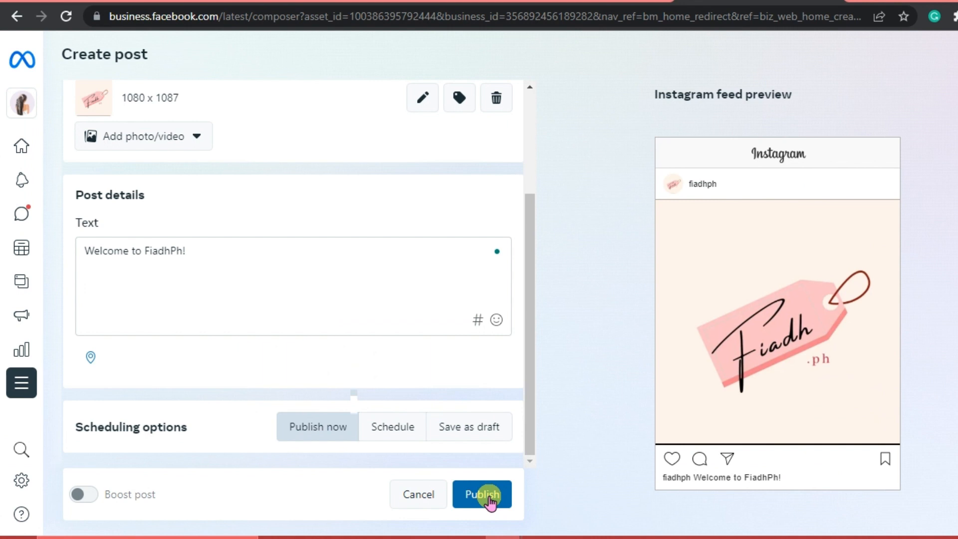
# Step: Publish the post, find it in Planner on Thursday June 1, and open Posts & reels
pyautogui.click(482, 495)
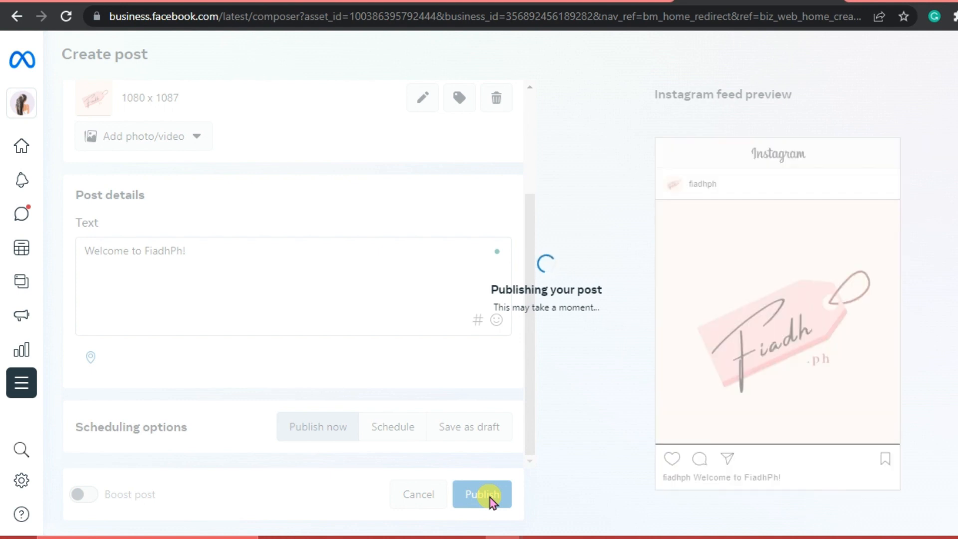
pyautogui.click(482, 495)
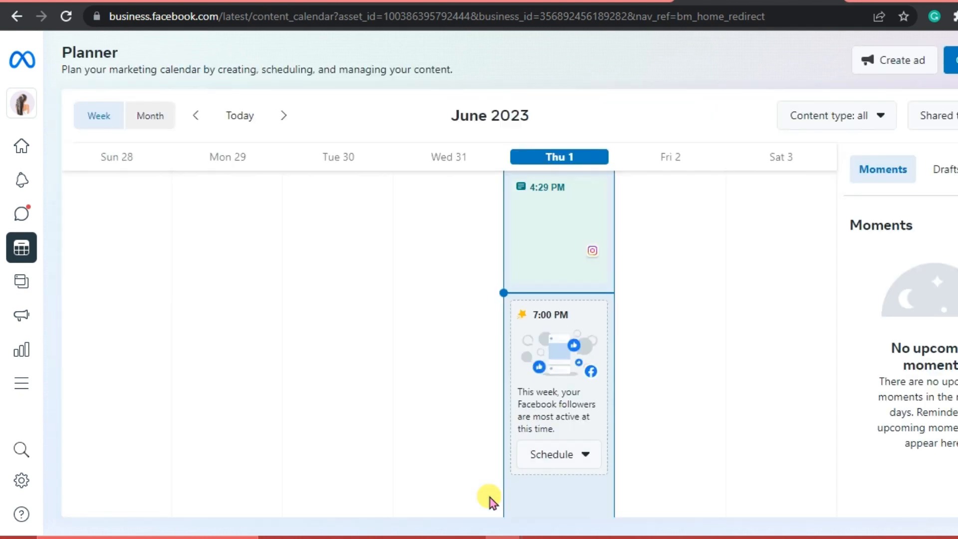
pyautogui.click(559, 231)
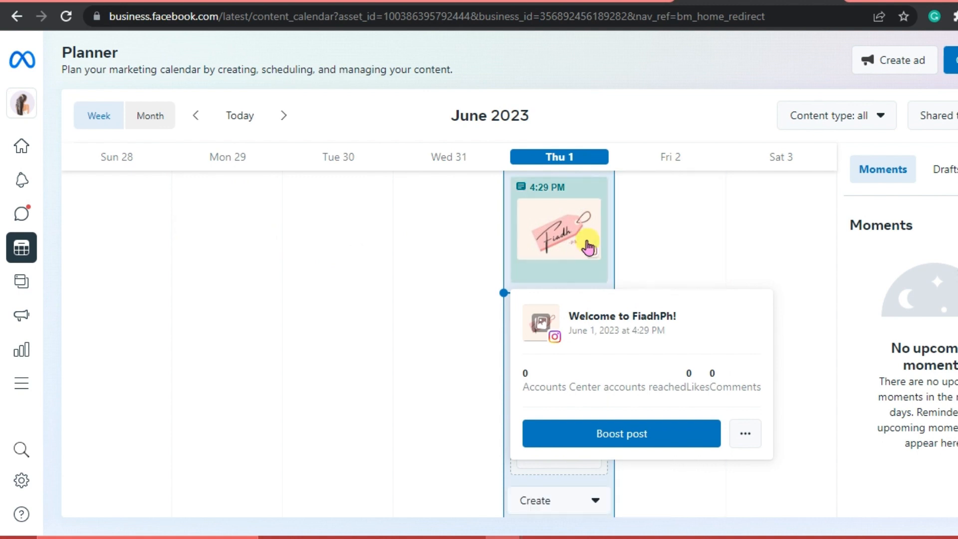
pyautogui.click(21, 281)
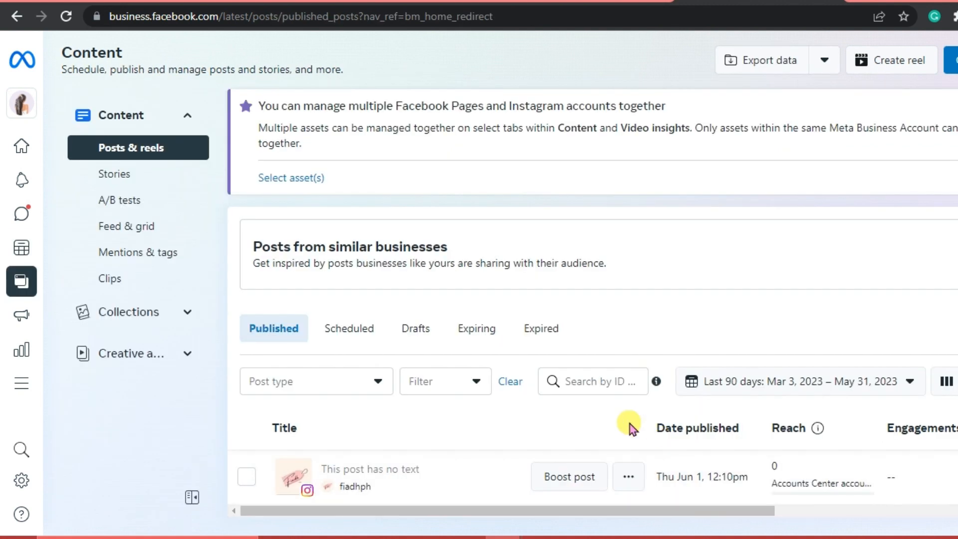